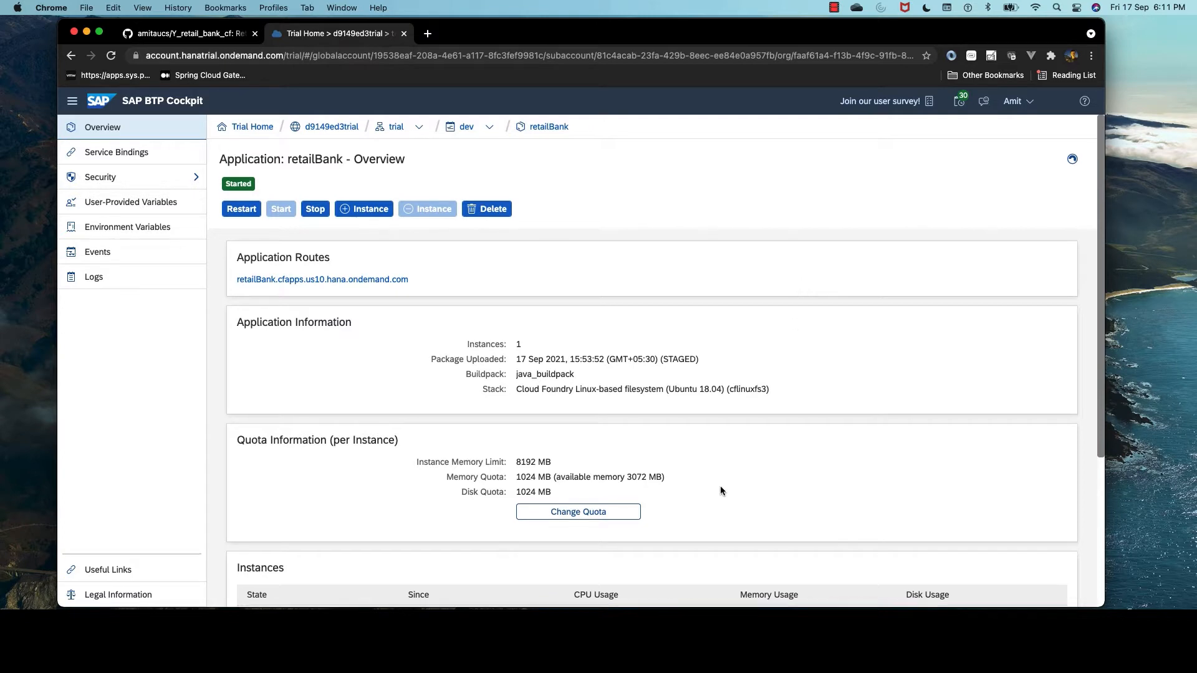
Run cf delete -r retailBank -f, then switch back to the IDE project
scroll(down, 3)
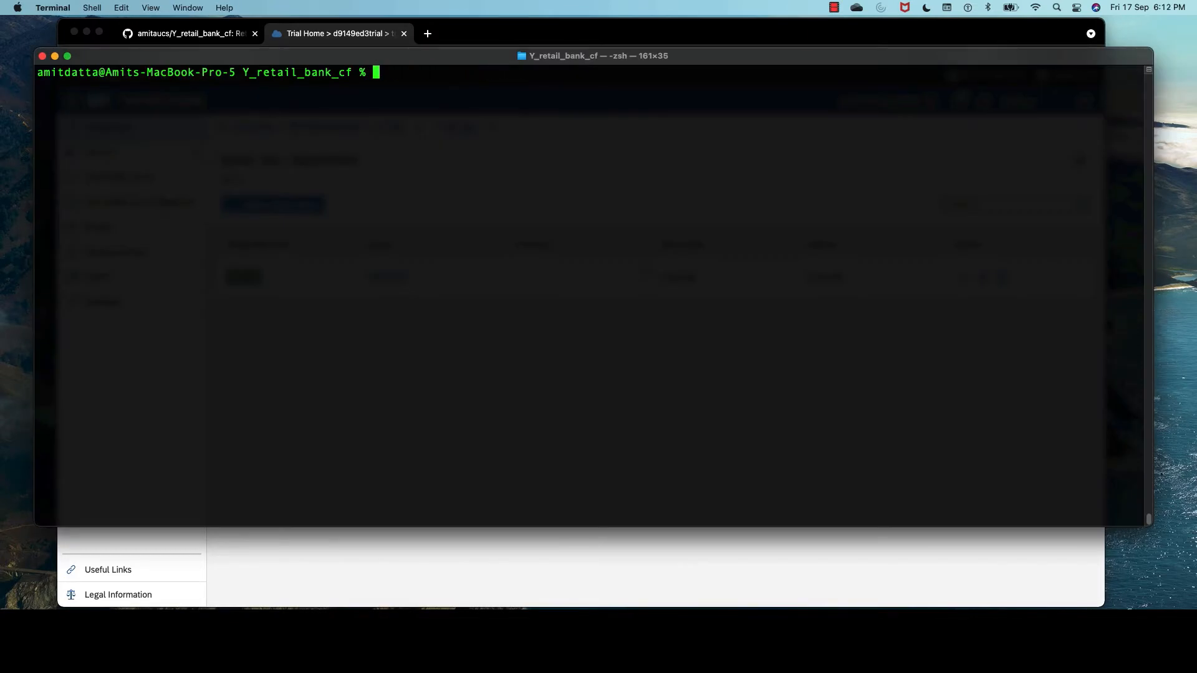
text(cf dele)
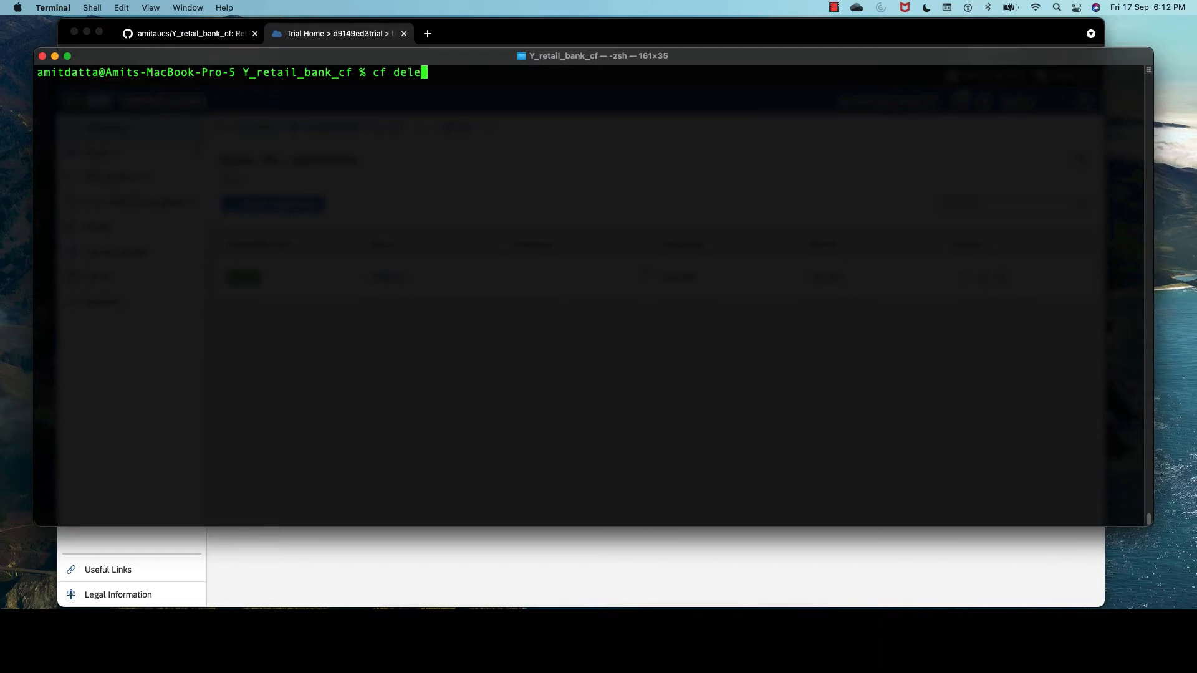
text(te -r ret)
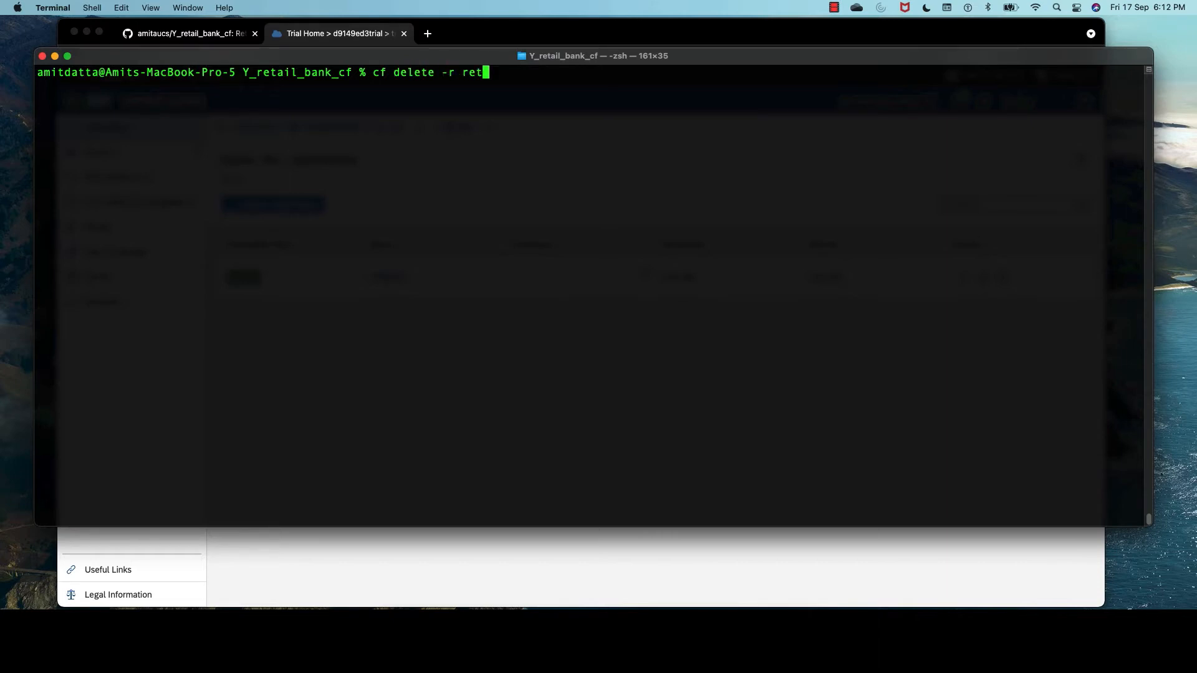
text(ailBank -f)
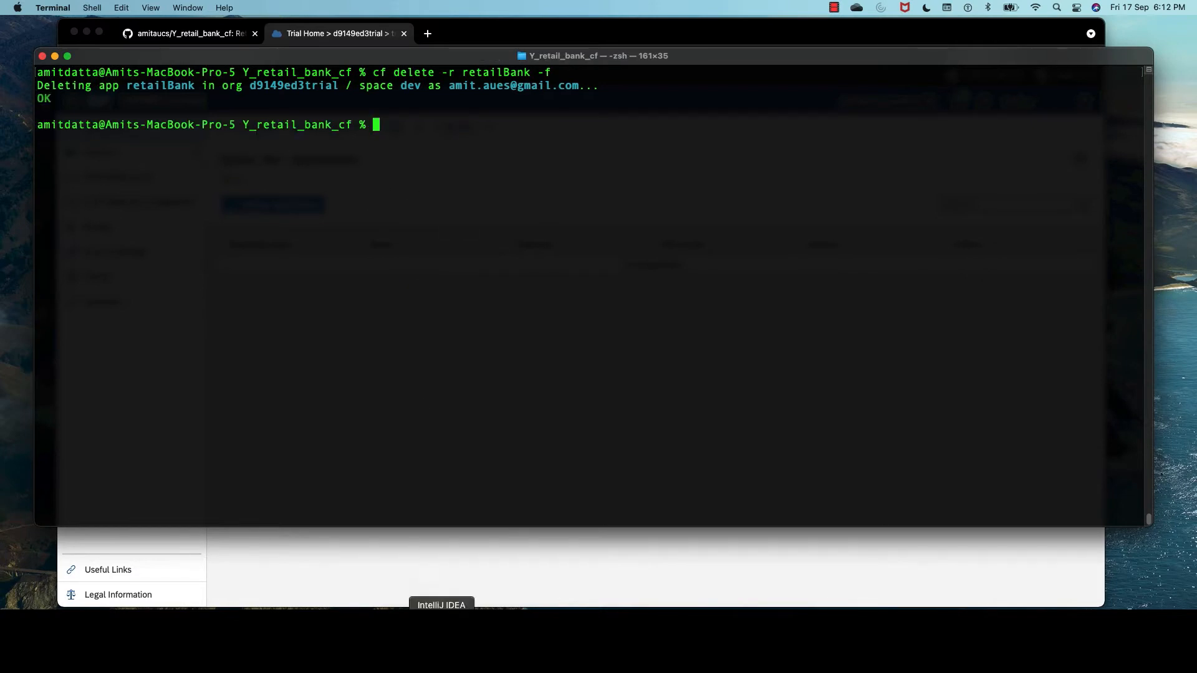
click(339, 32)
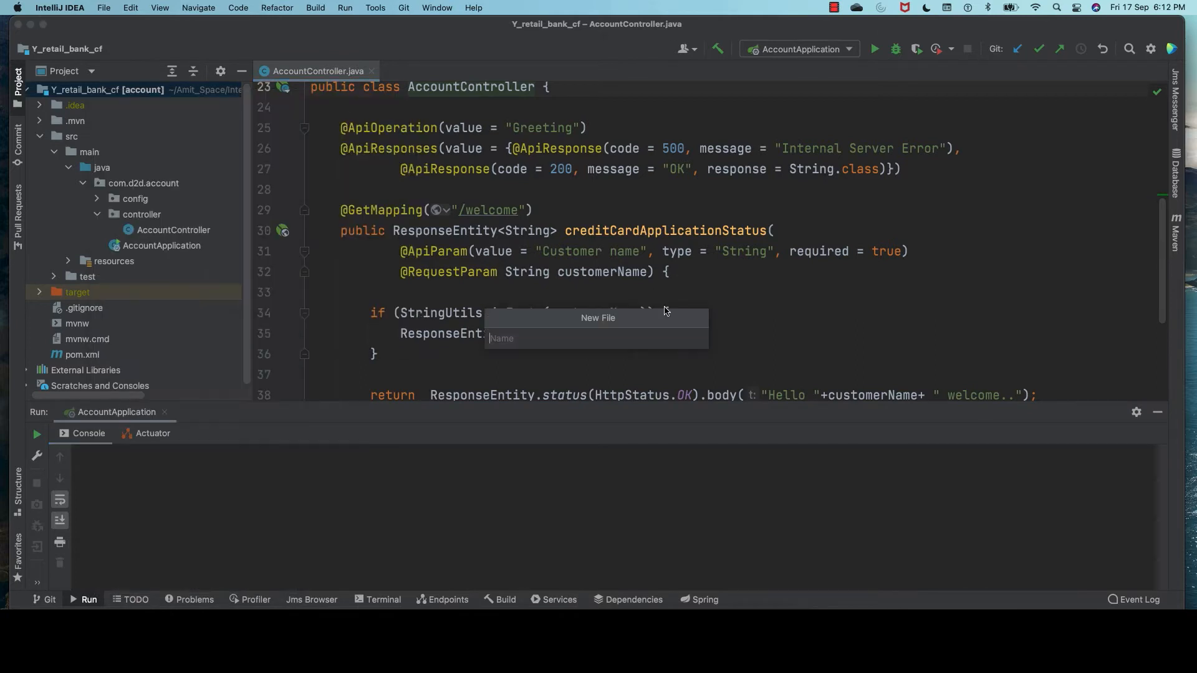
Create a new file named manifest-dev.yml in the project
text(manifest-)
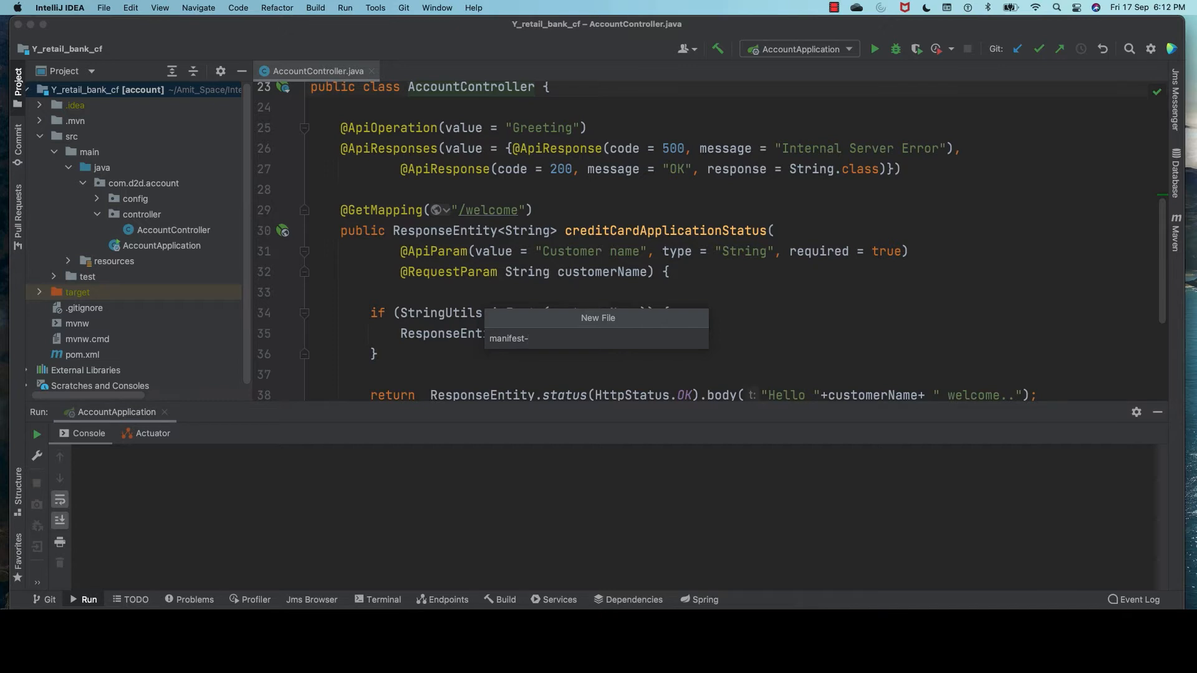
text(dev.yml)
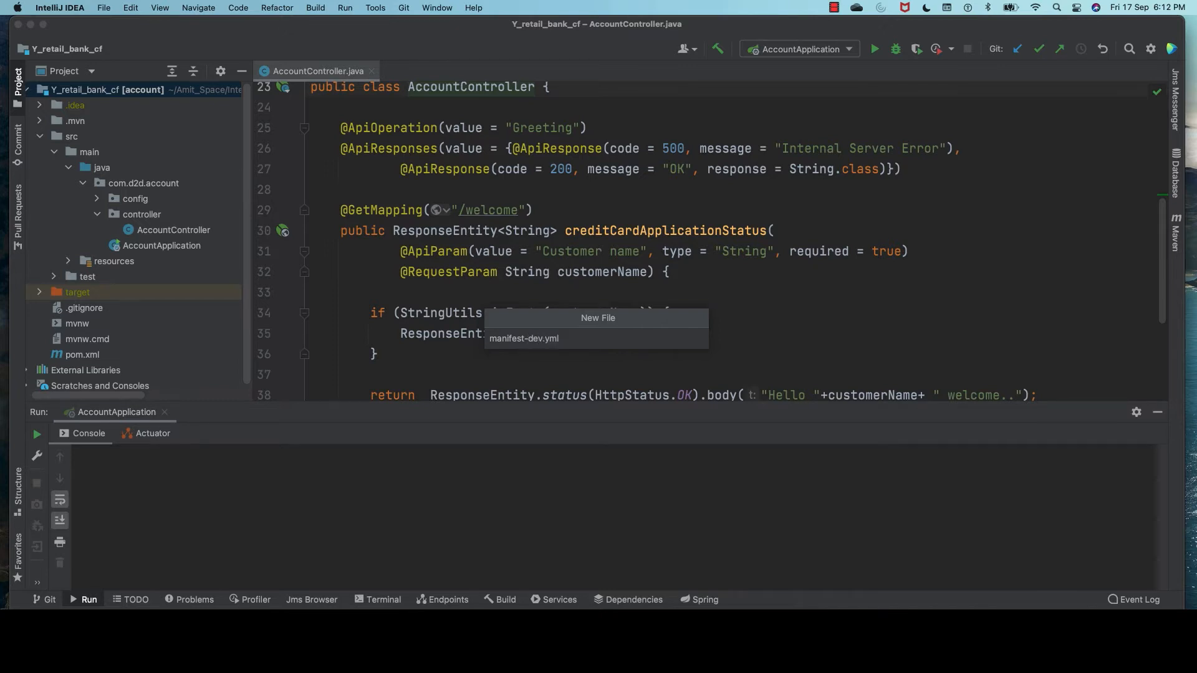
click(524, 339)
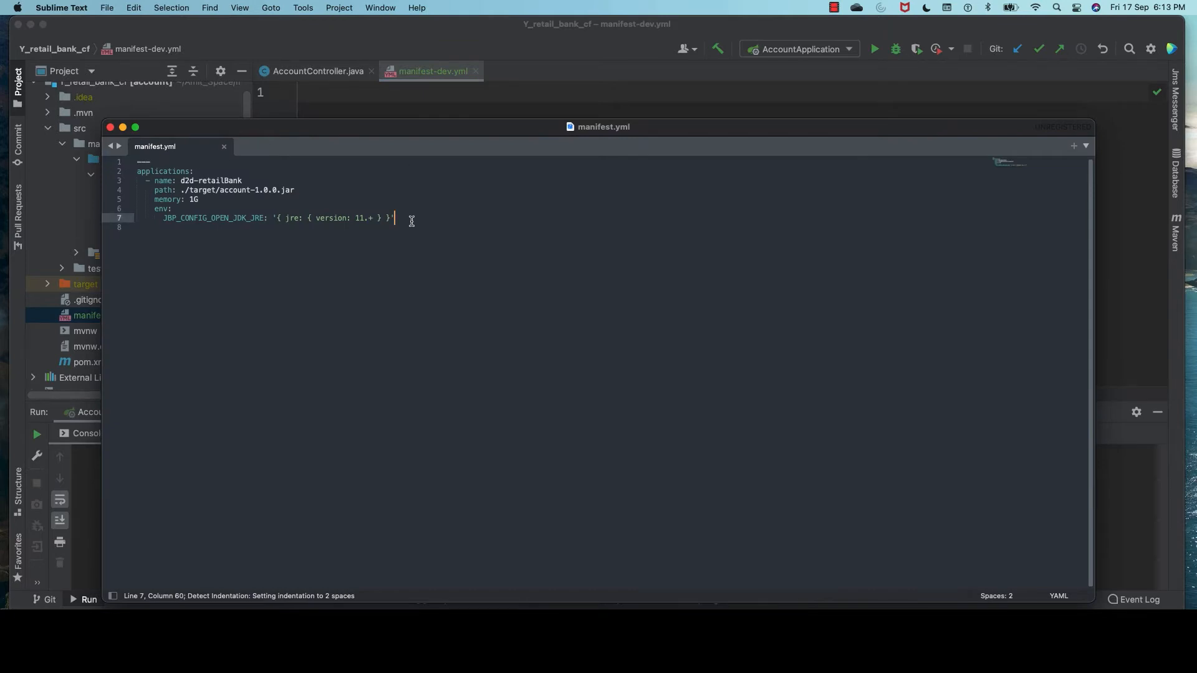
Copy the selected manifest.yml settings lines and close that Sublime window
right_click(165, 171)
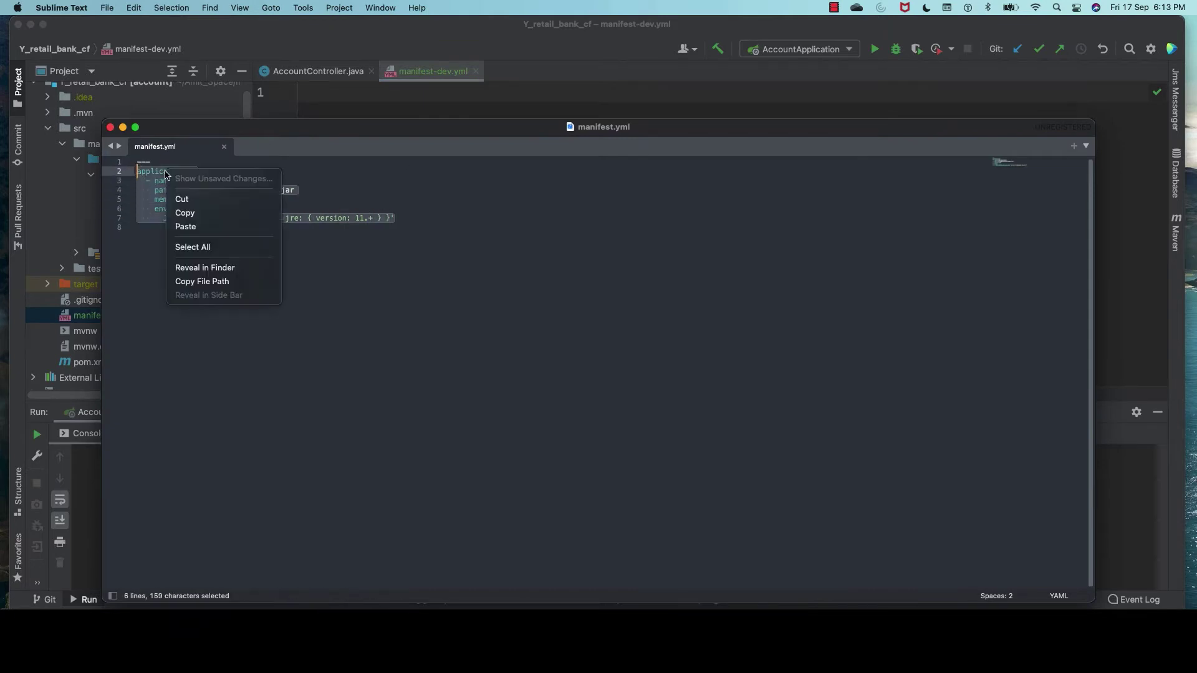
click(184, 212)
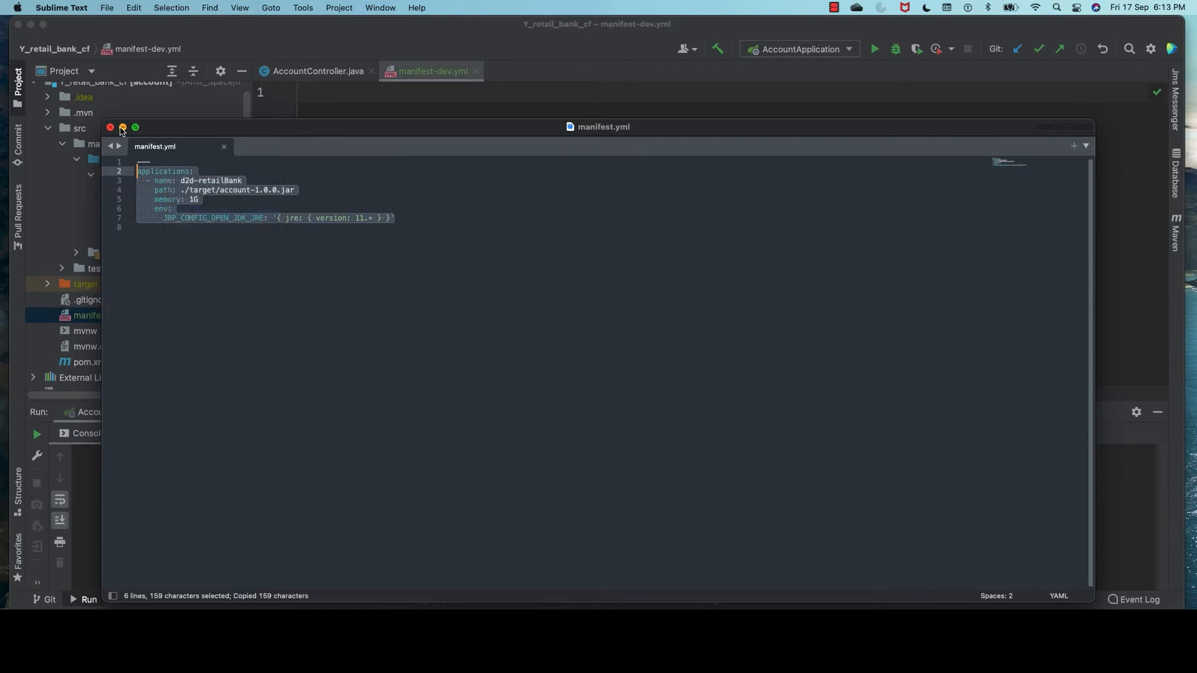
click(111, 127)
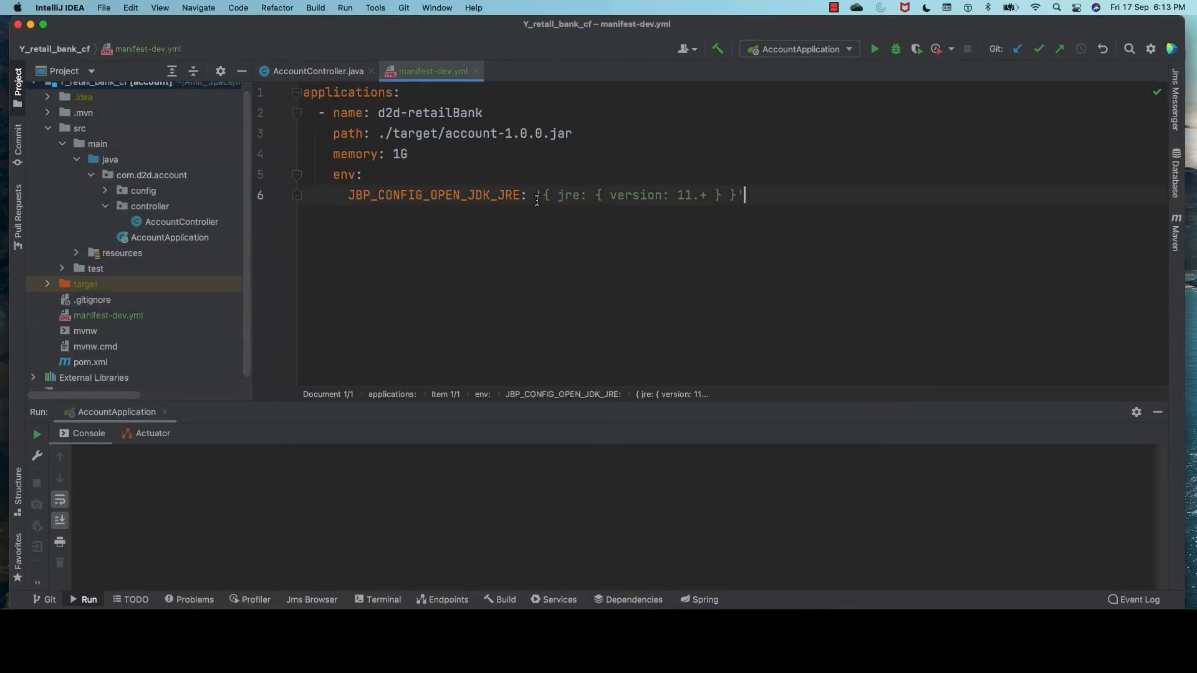
Paste the d2d-retailBank YAML into manifest-dev.yml and review its jar path and env section
double_click(416, 112)
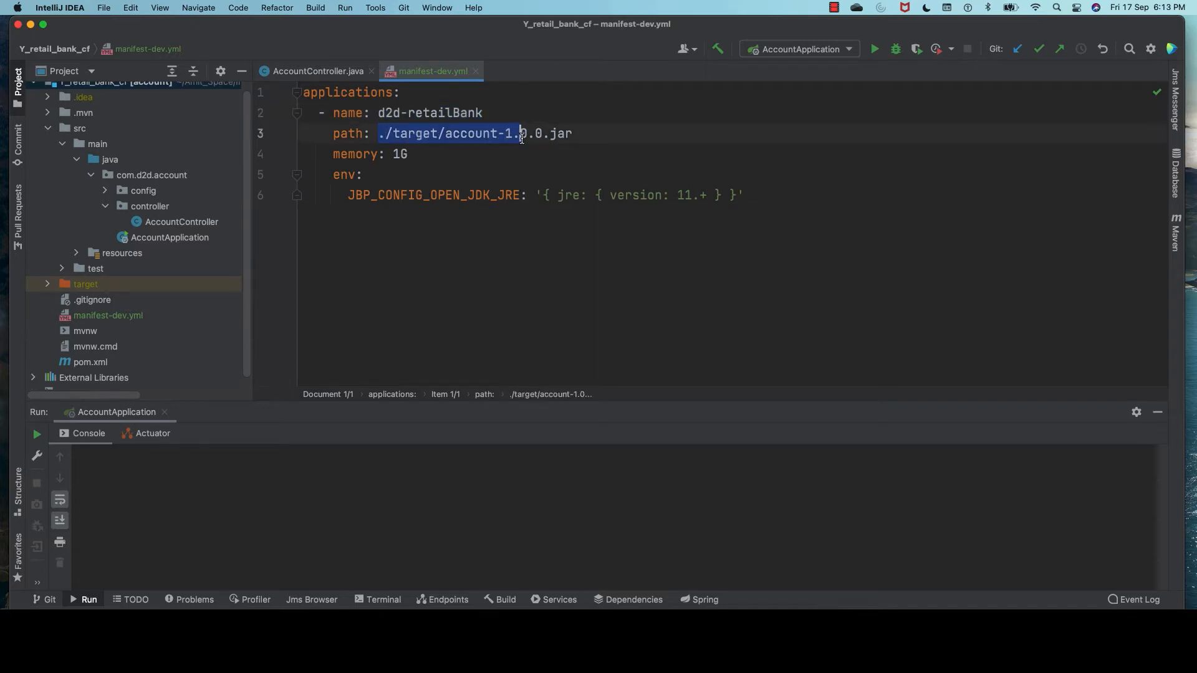
drag(518, 134, 572, 133)
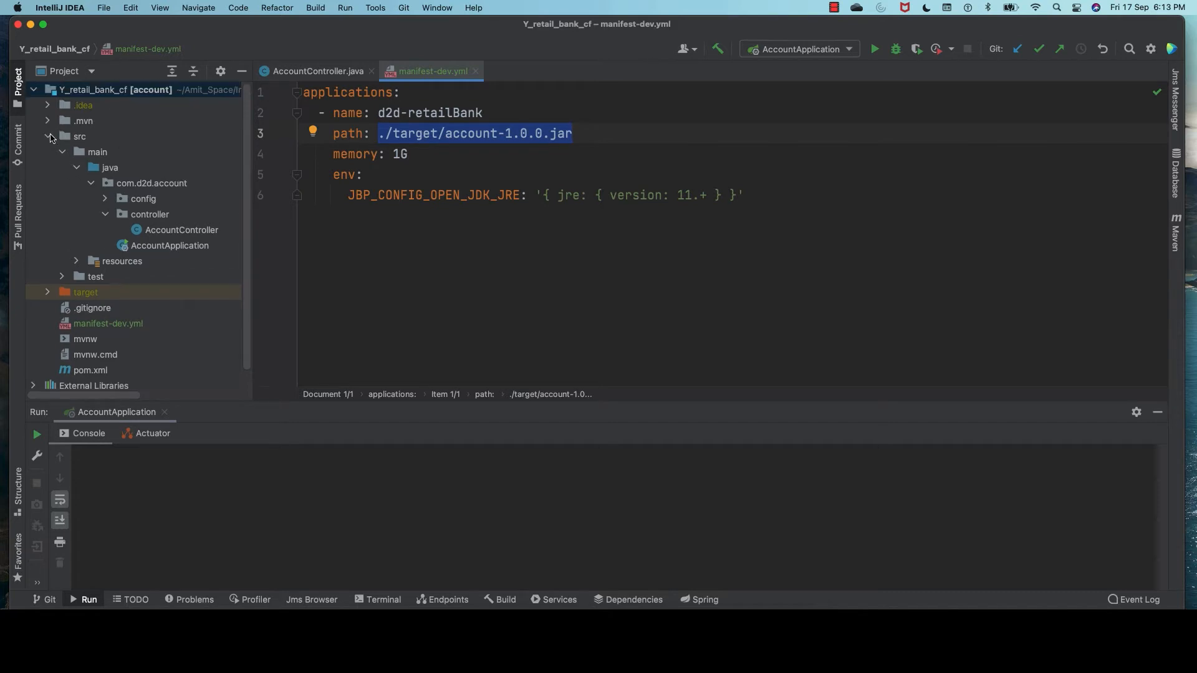
click(53, 137)
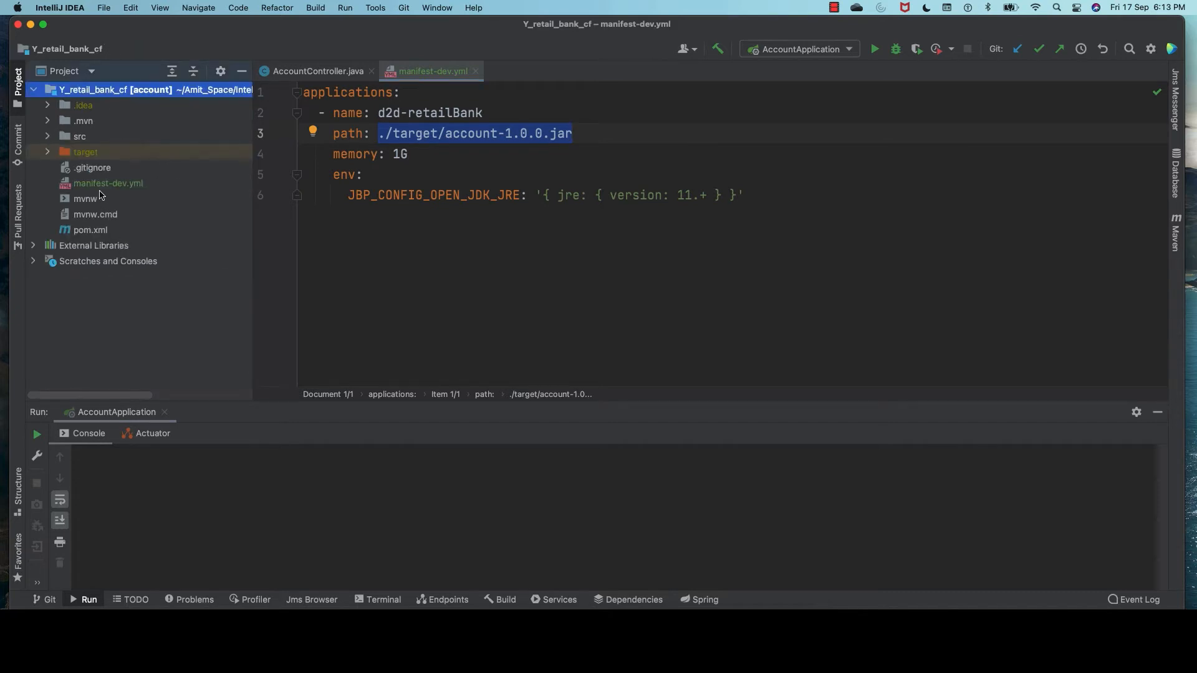
click(107, 184)
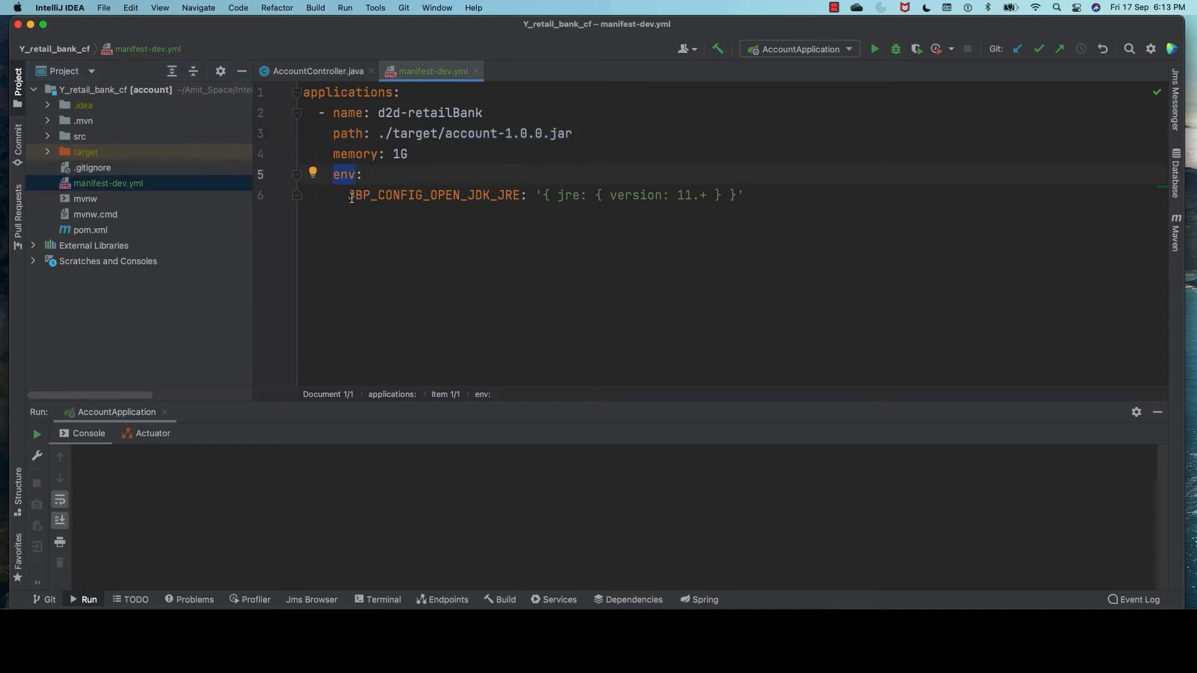
double_click(433, 194)
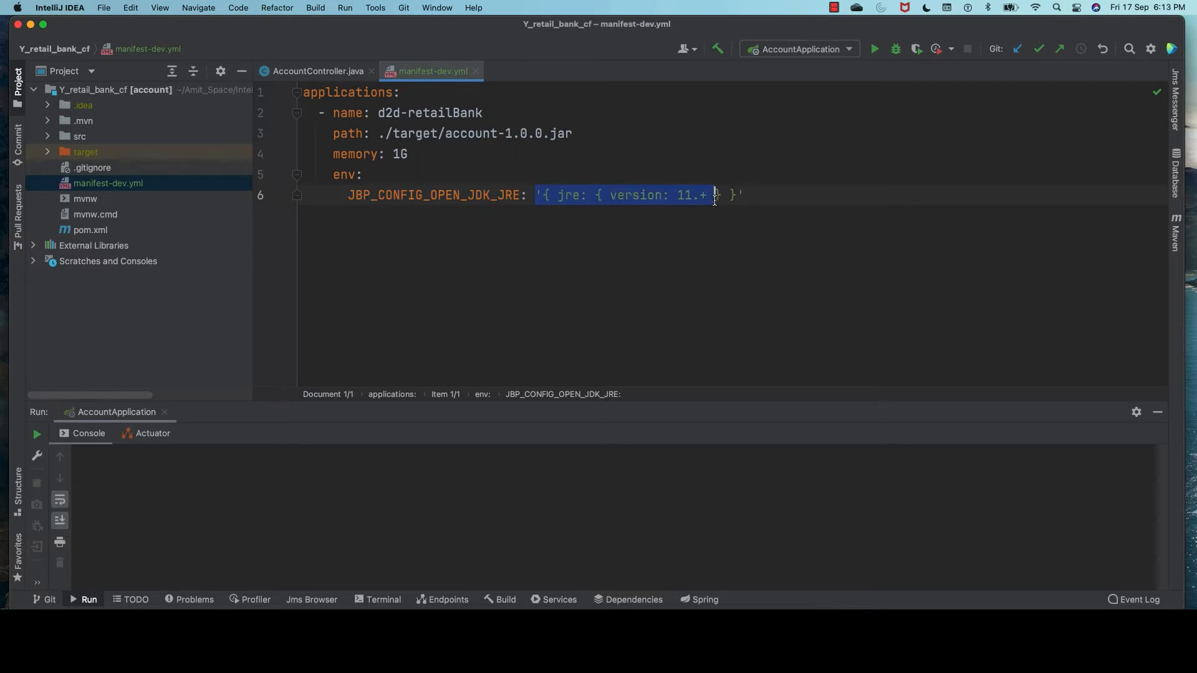
Rebuild the project with ./mvnw clean install -DskipTests in the IDE terminal
click(383, 599)
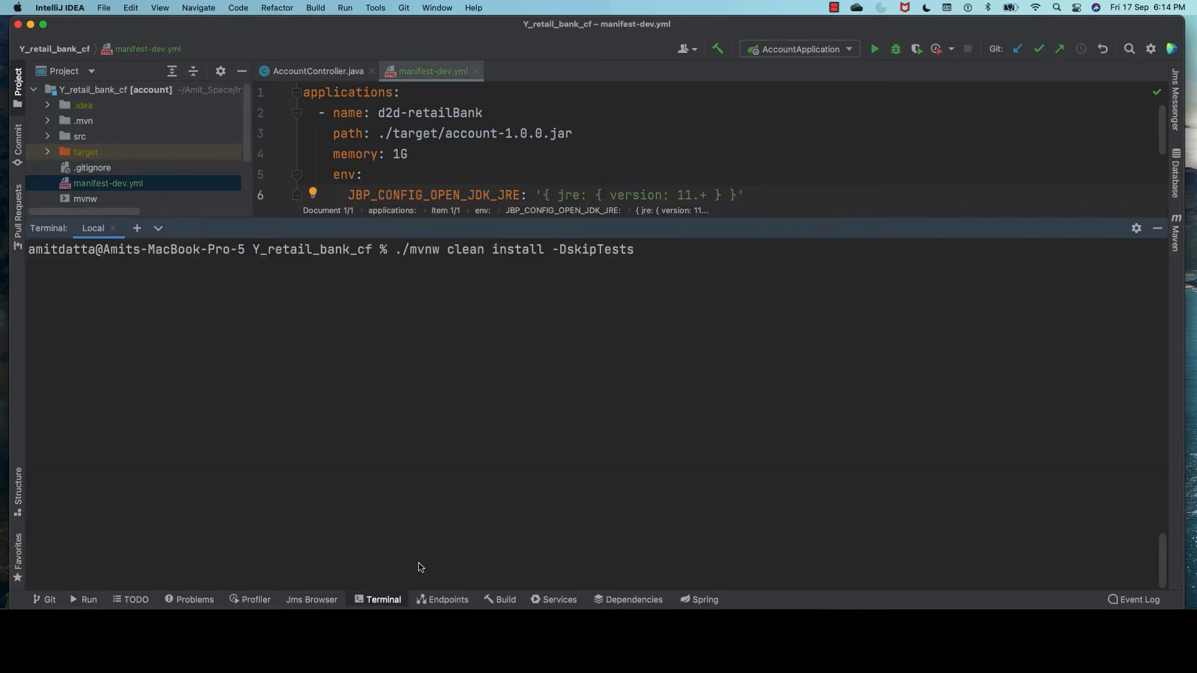
key(Enter)
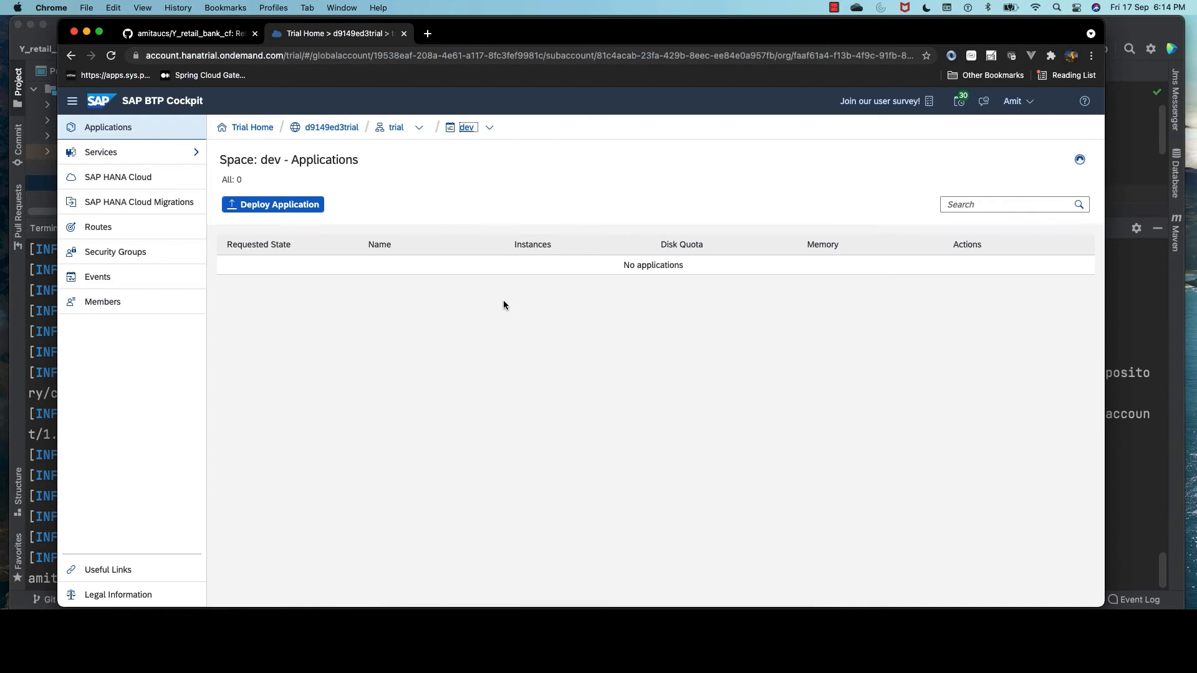
mouse_move(360, 127)
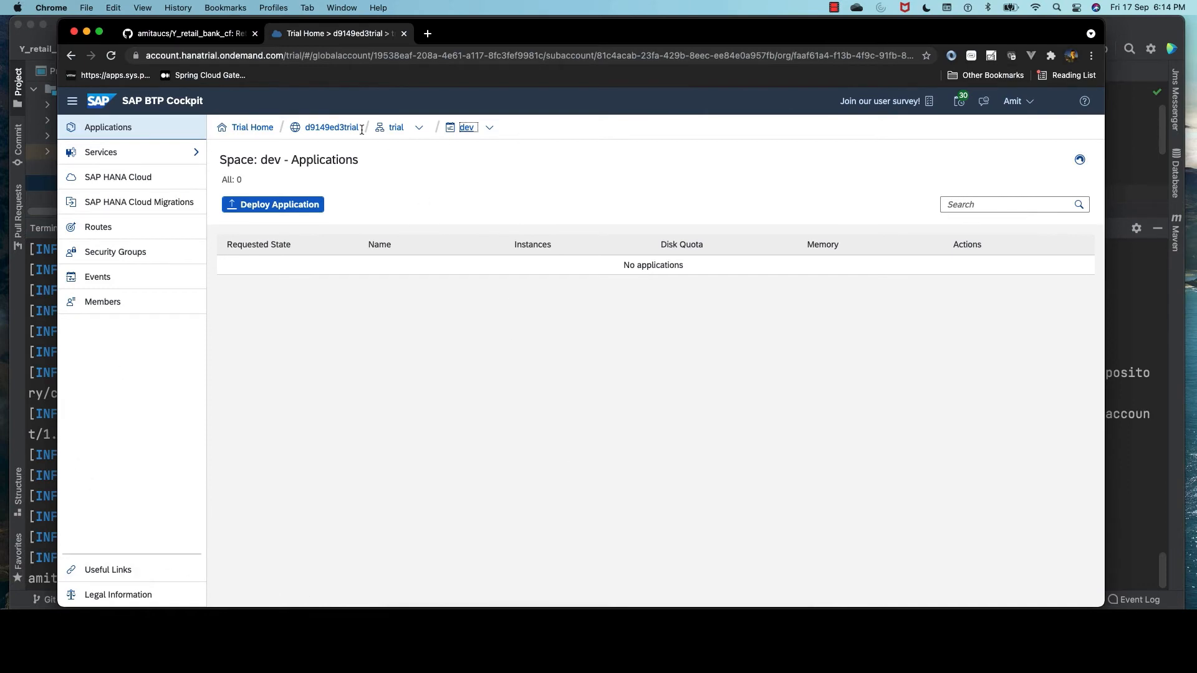
mouse_move(414, 134)
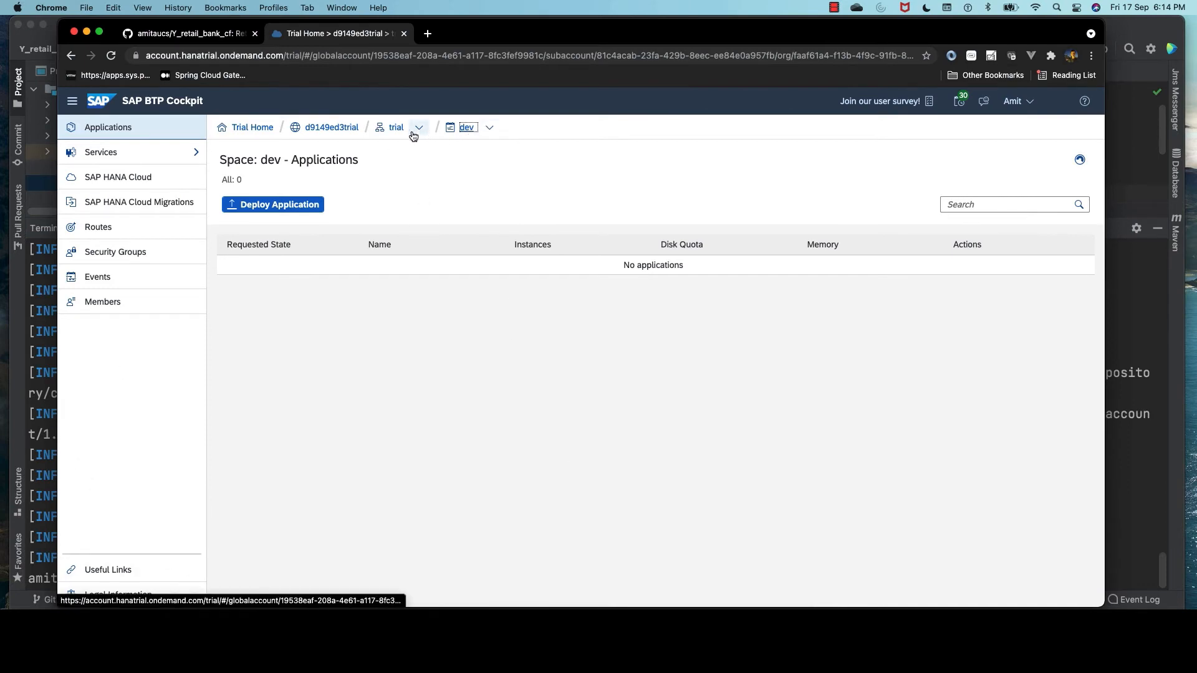
Confirm the dev space lists no applications and go up to the trial subaccount overview
click(396, 127)
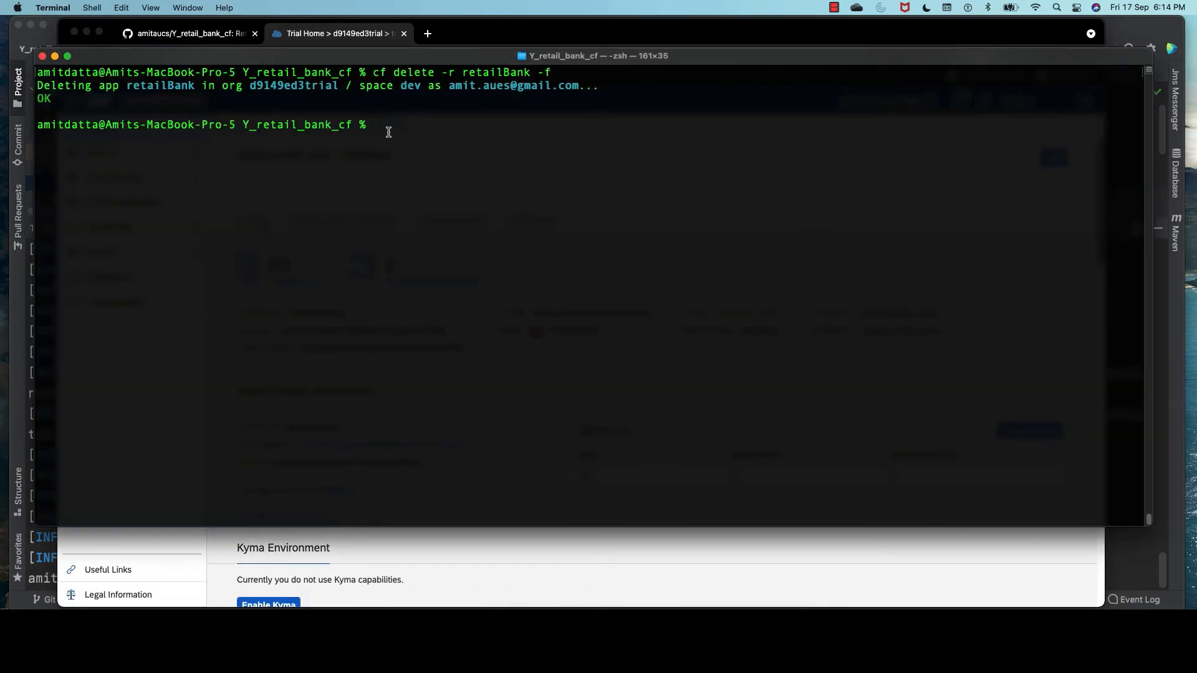
Clear the terminal and redeploy with cf push -f manifest-dev.yml
text(clear)
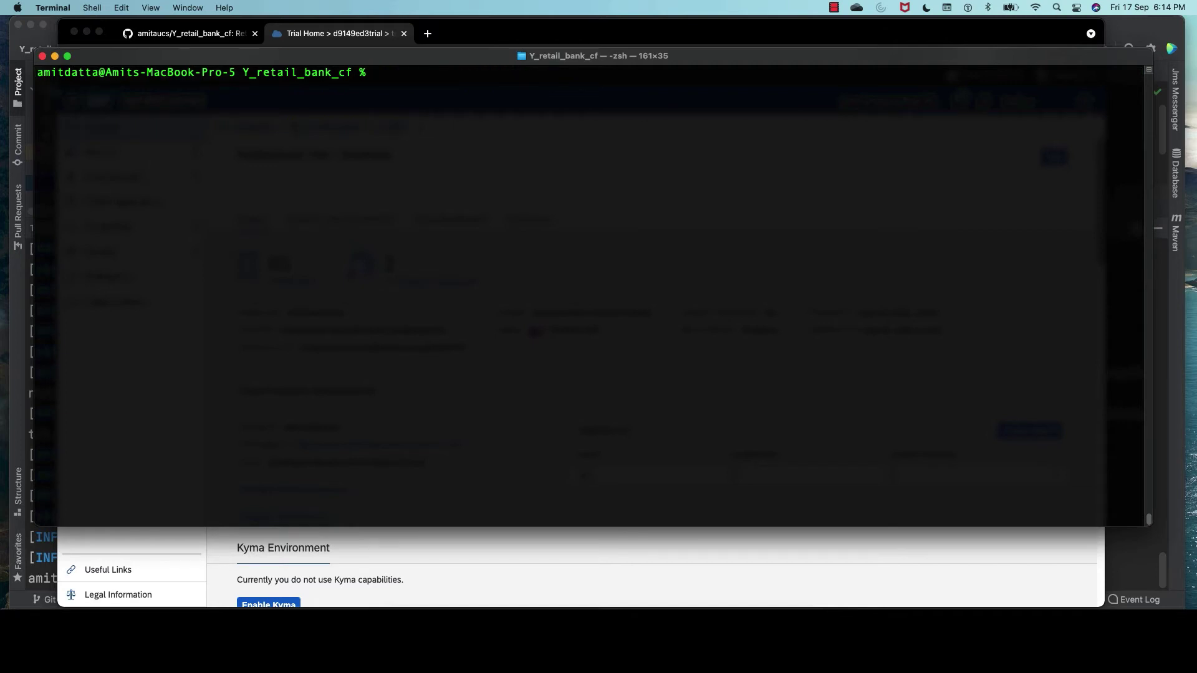
text(c)
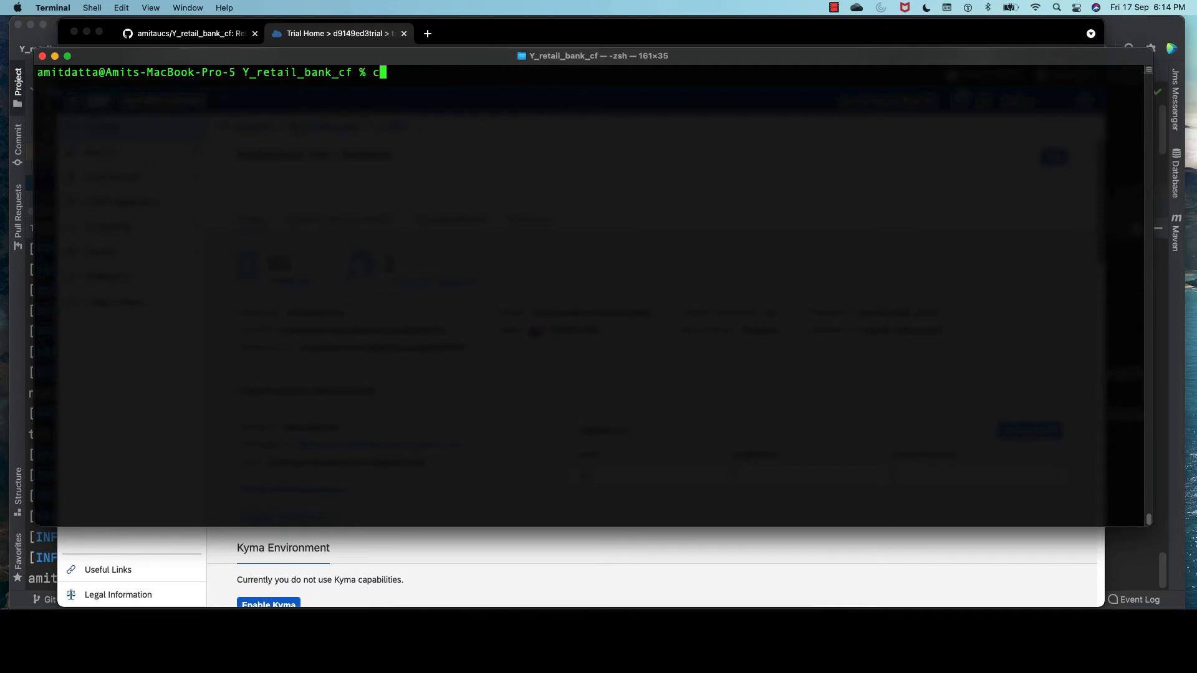
text(f push -f)
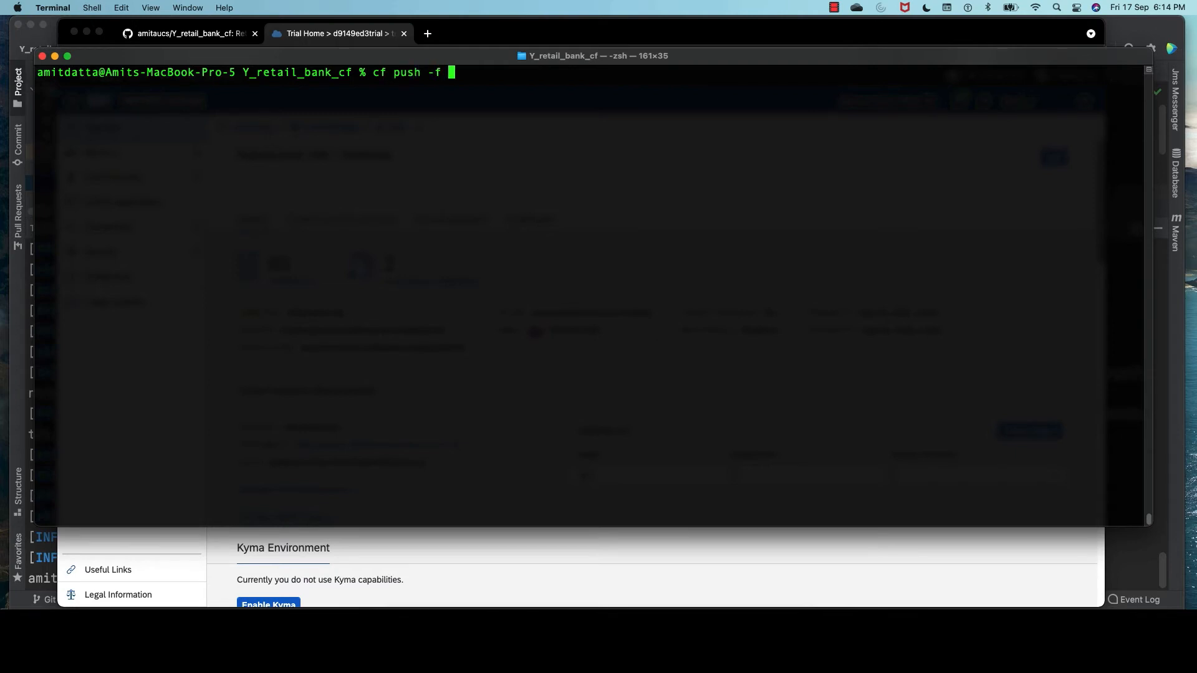
text(manifest-dev.yml)
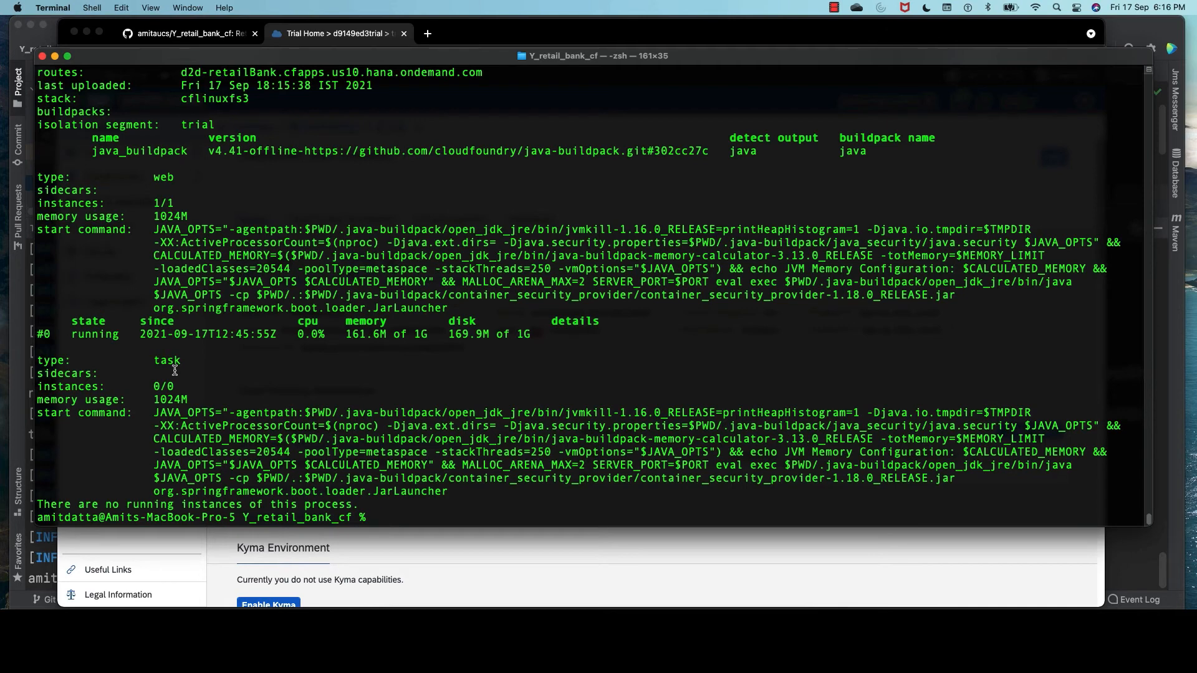
mouse_move(543, 340)
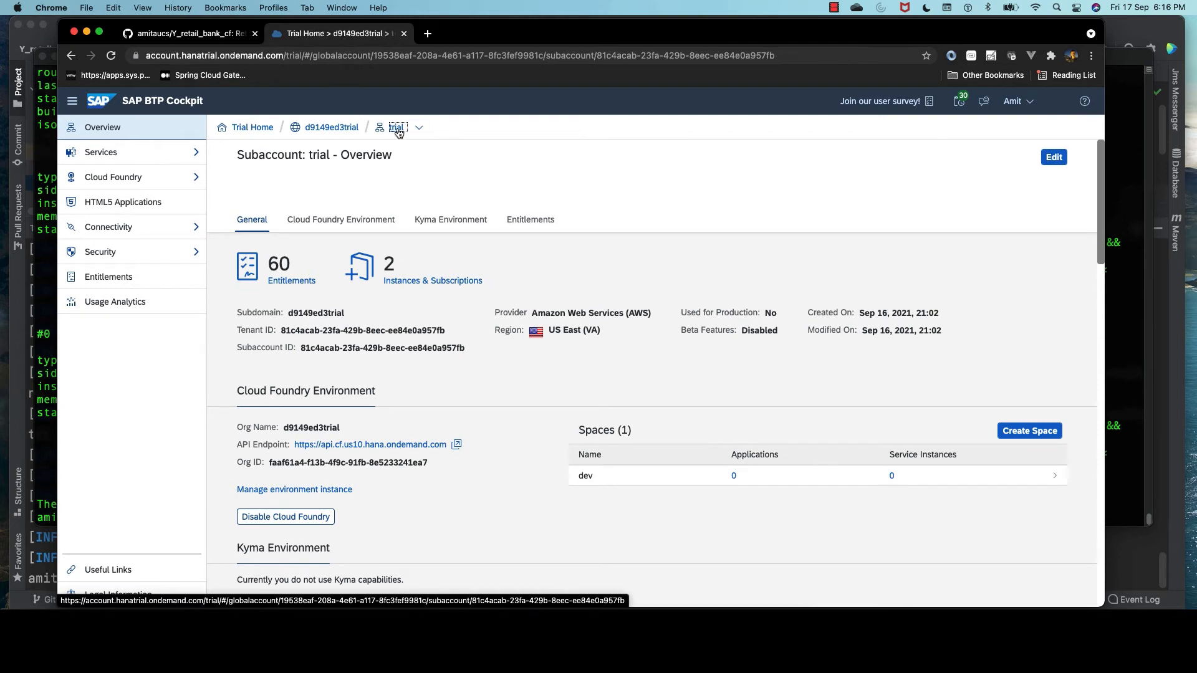
mouse_move(596, 477)
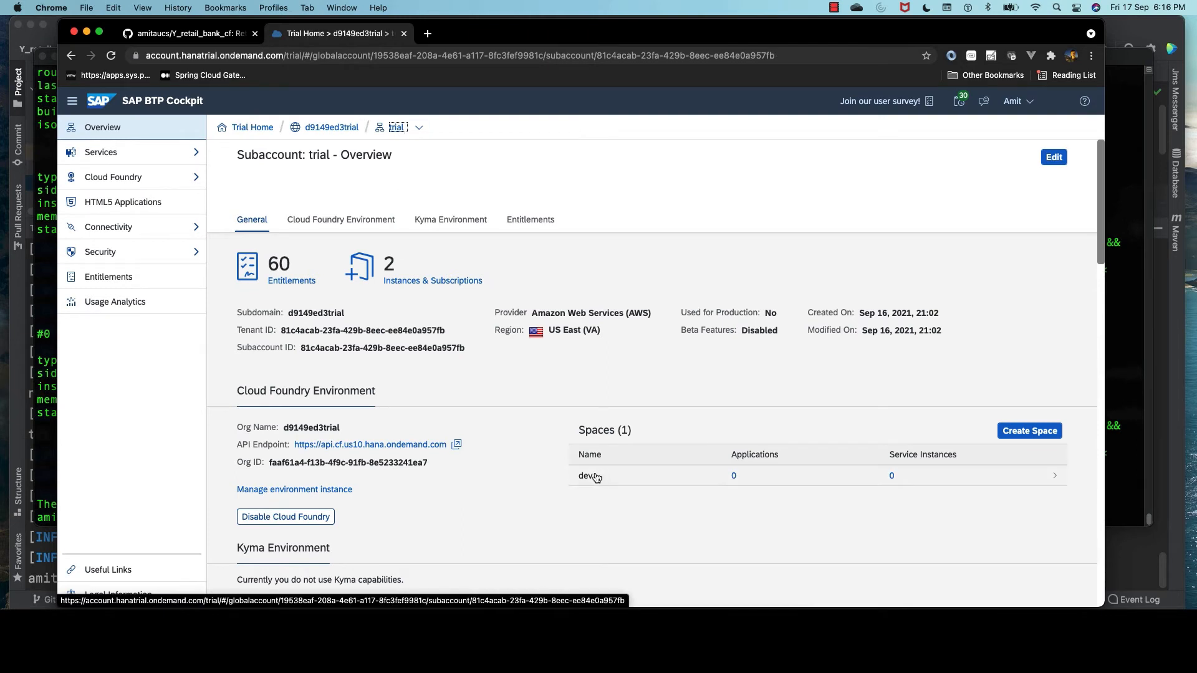
View the started d2d-retailBank app in the dev space and check its user-provided JRE variable
click(586, 476)
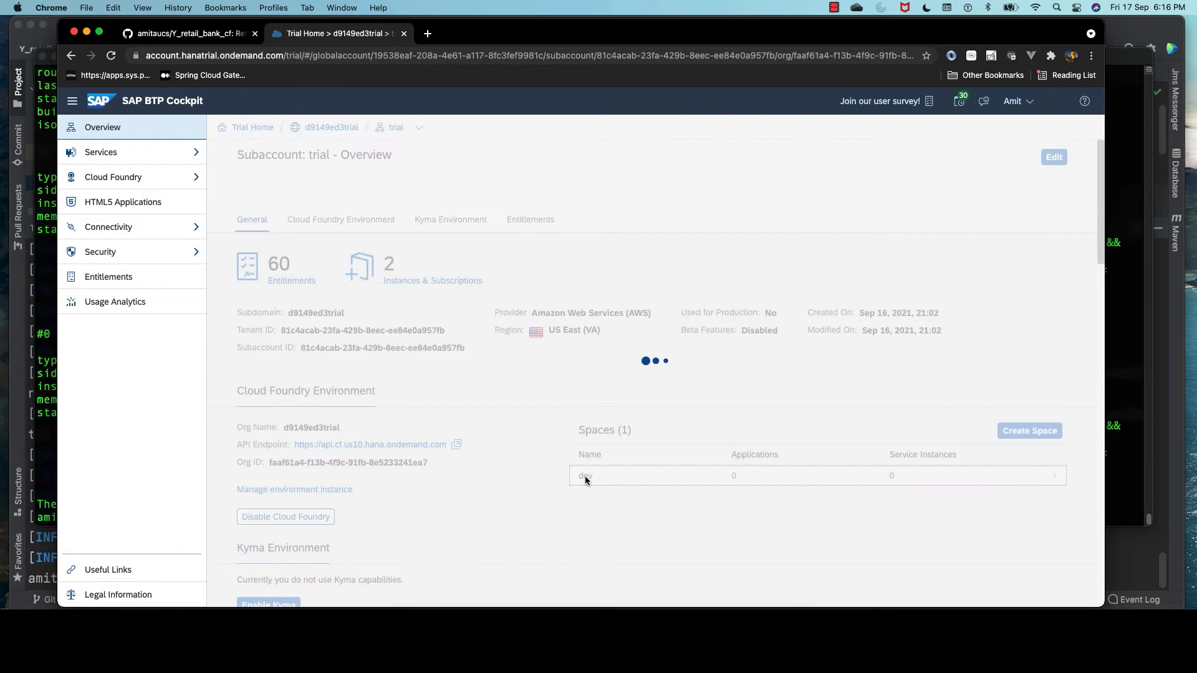
click(586, 477)
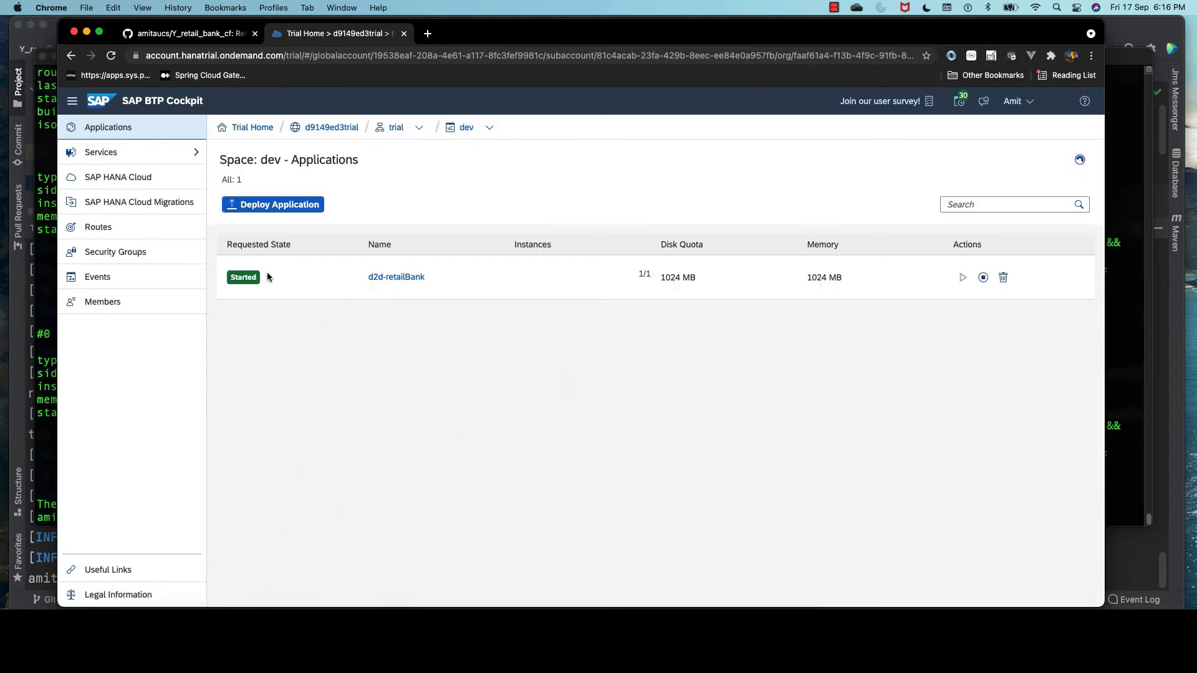
mouse_move(402, 284)
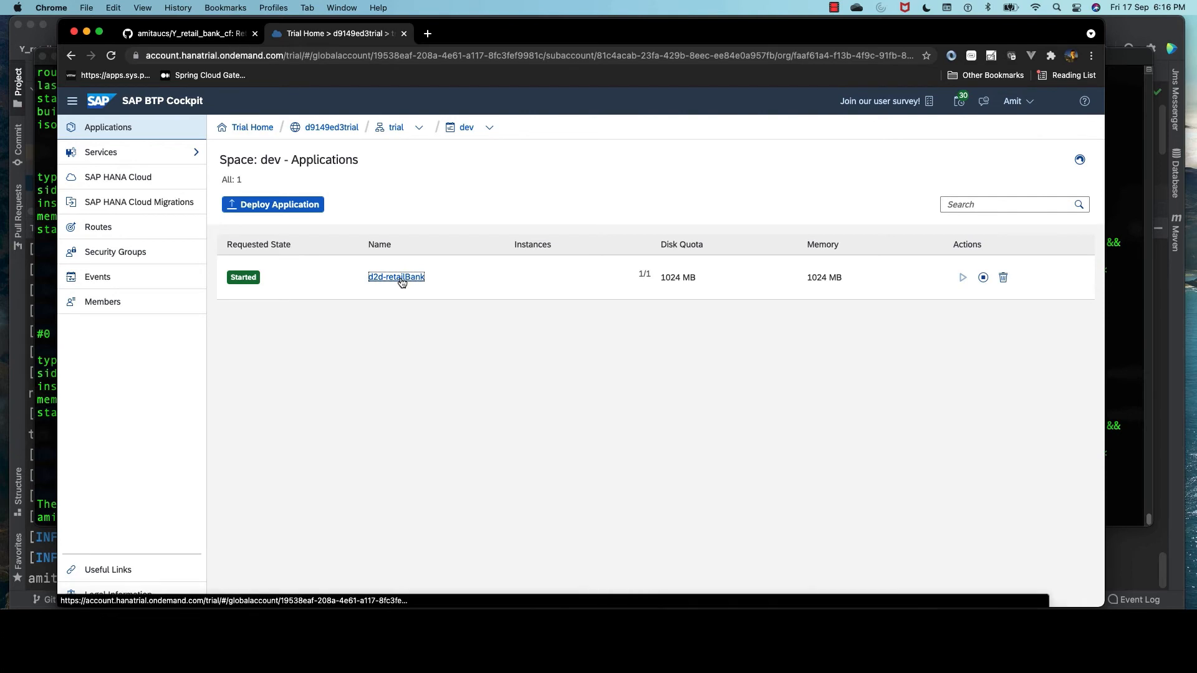
click(396, 277)
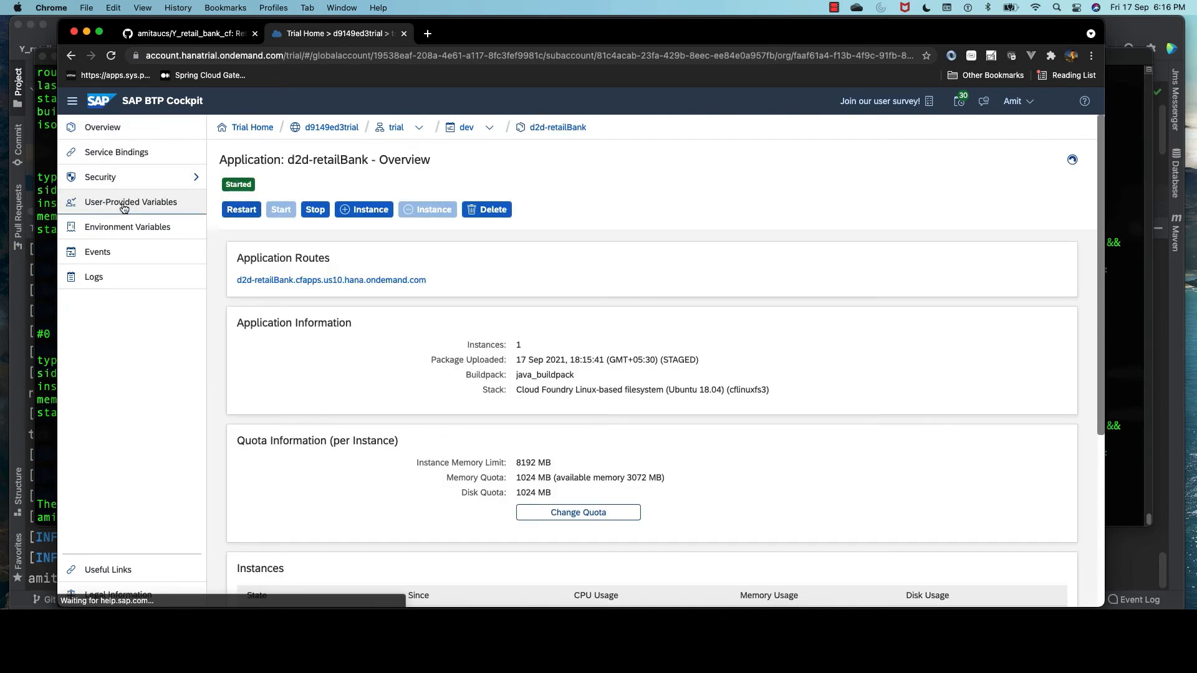
click(129, 202)
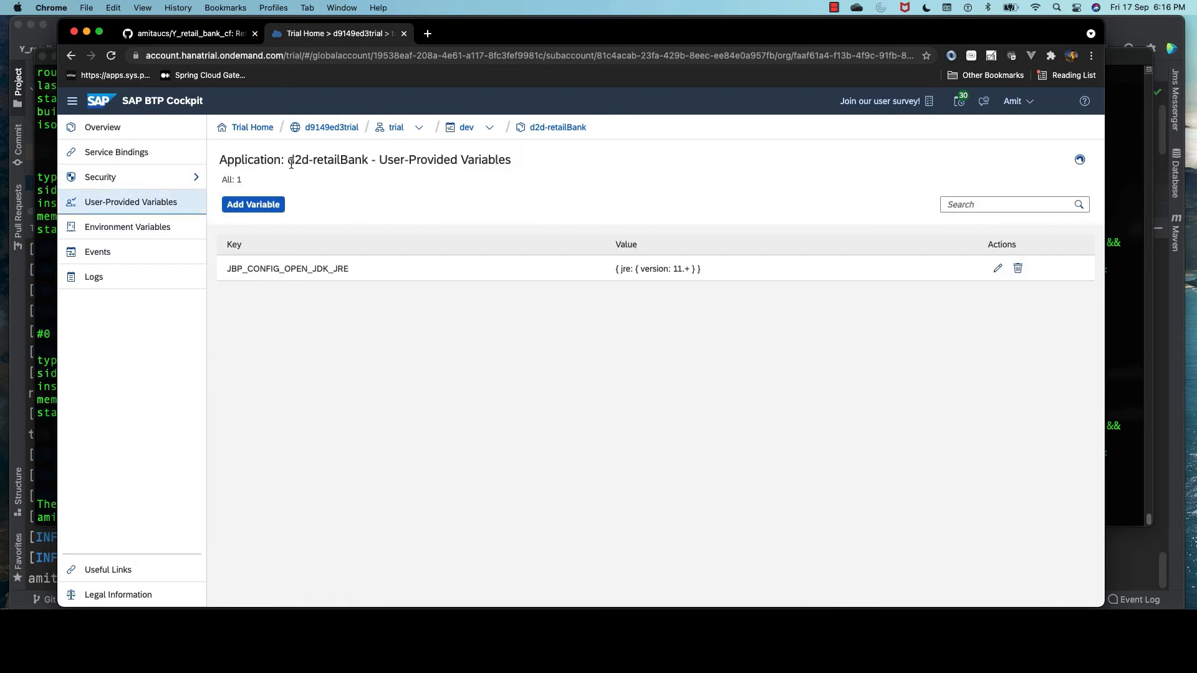
mouse_move(551, 131)
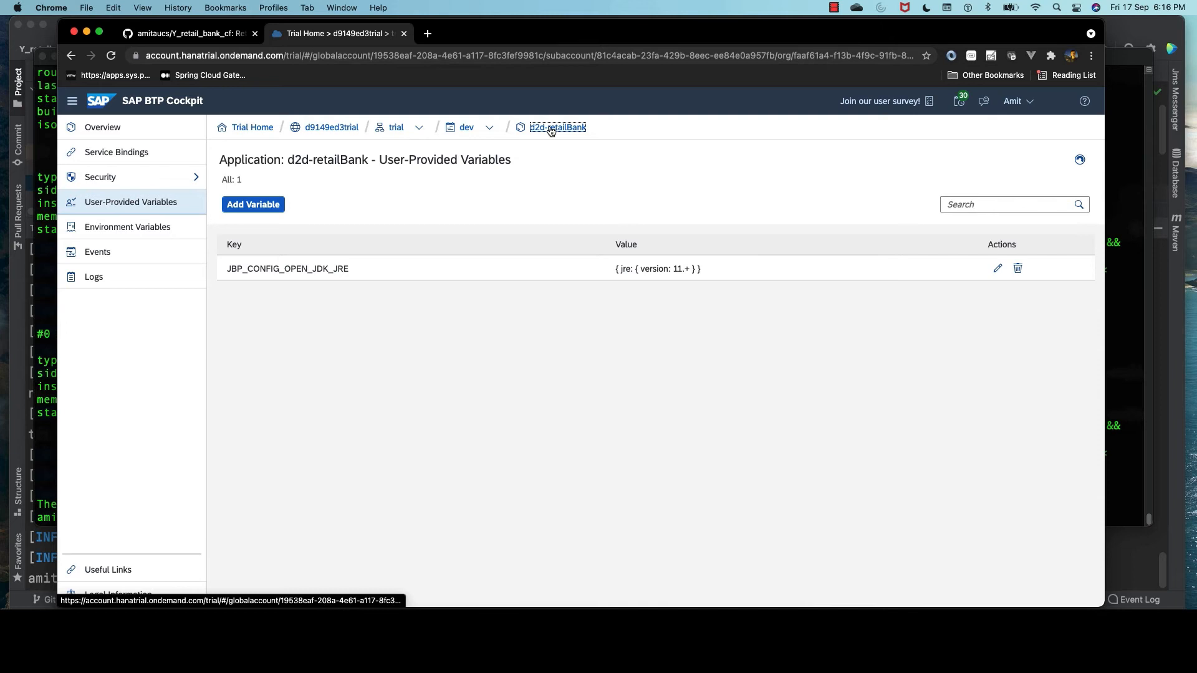
Return to the app overview and launch its application route in the browser
click(556, 127)
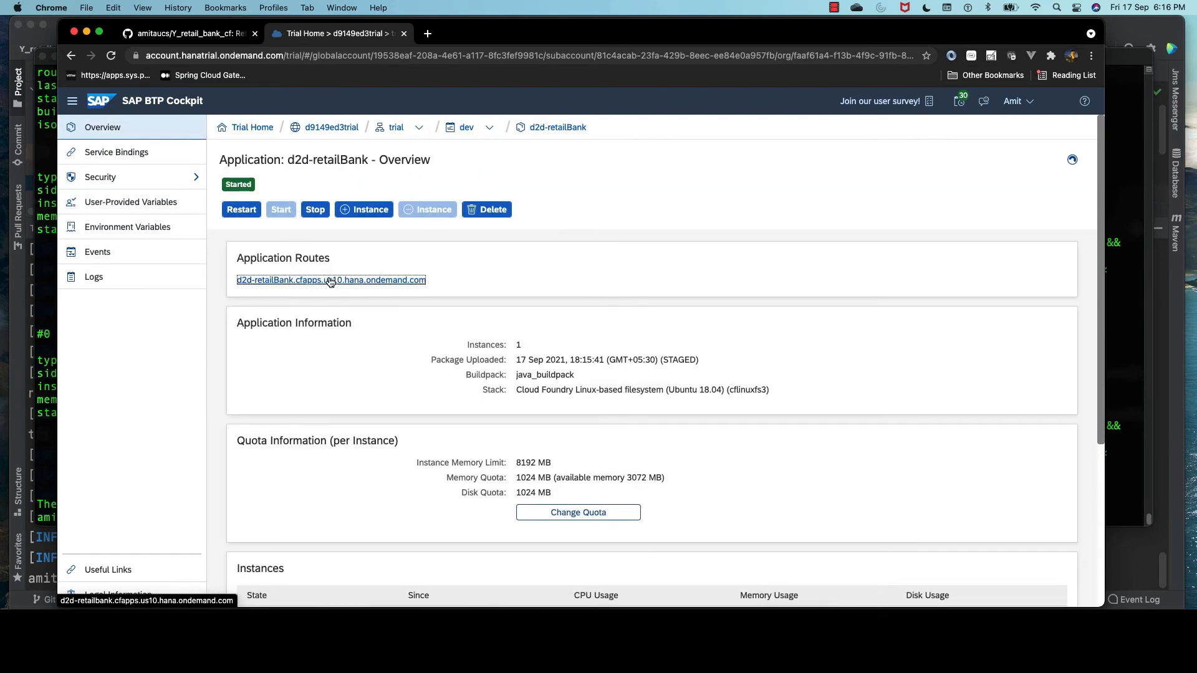
click(331, 279)
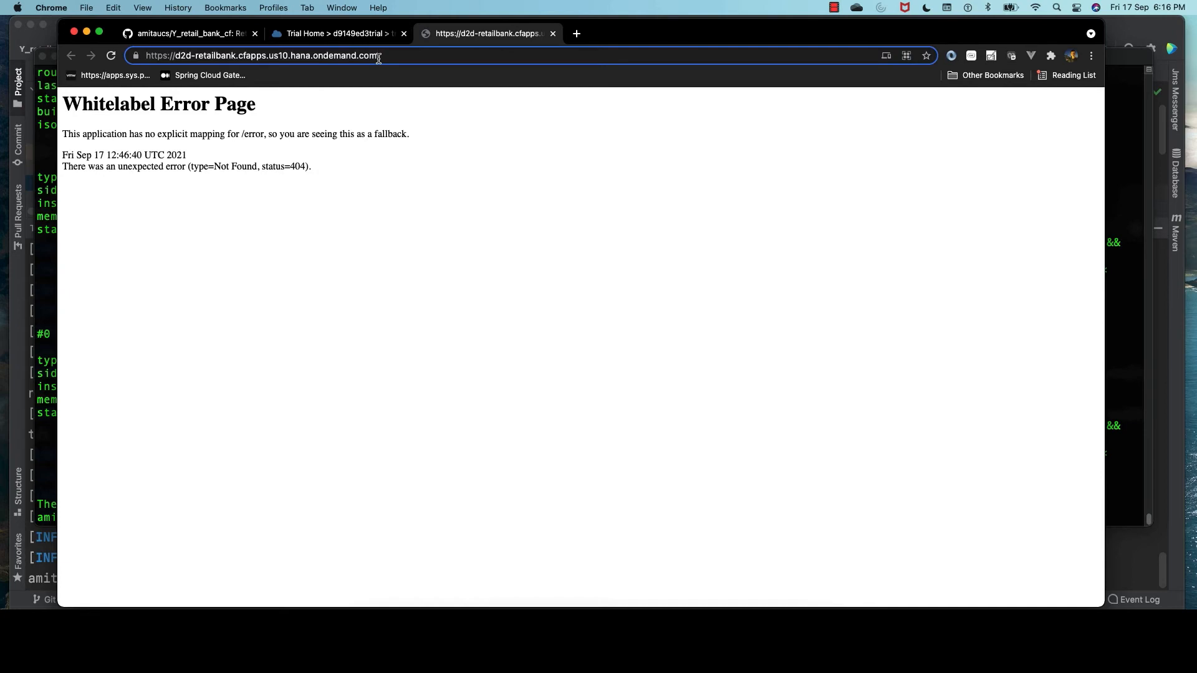
Append /swagger-ui/index.html to the route URL to load the Swagger API docs
text(/swah)
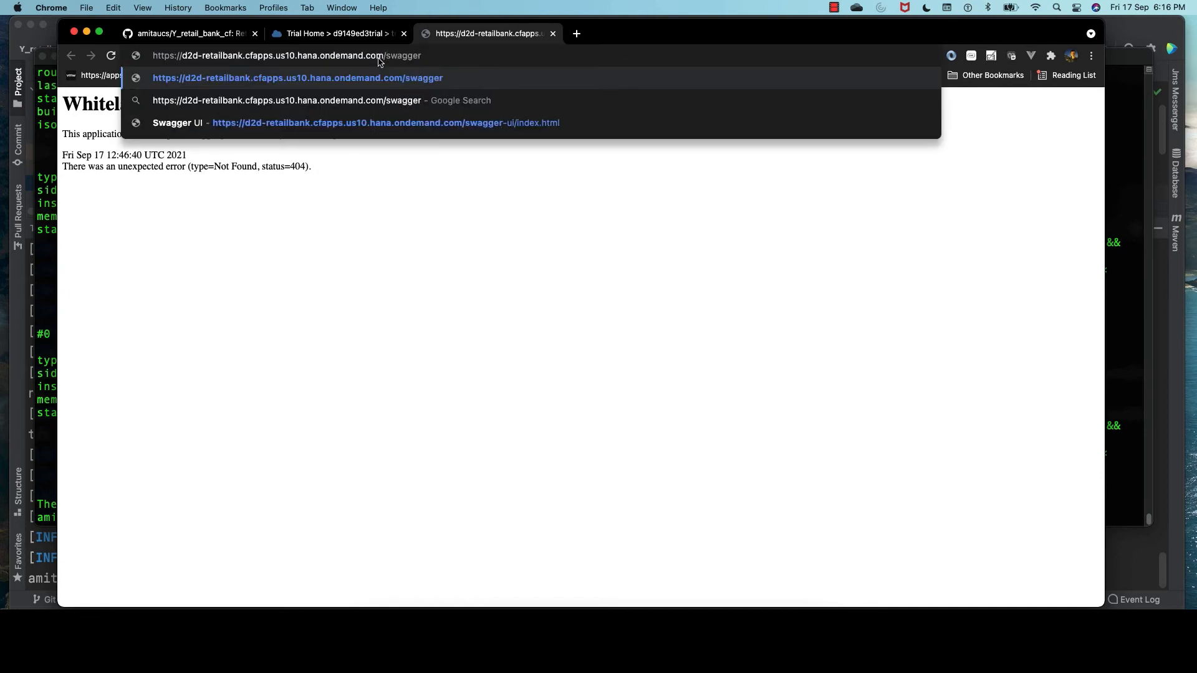
text(-)
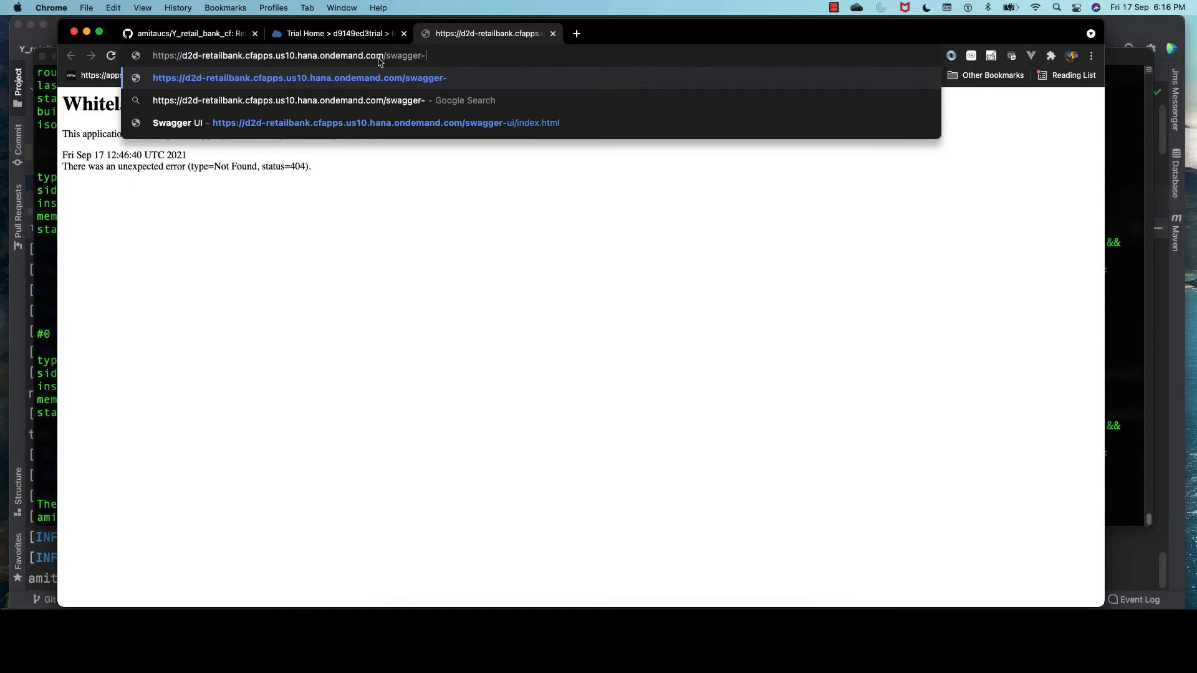
text(ui/index.html#/New%20Account)
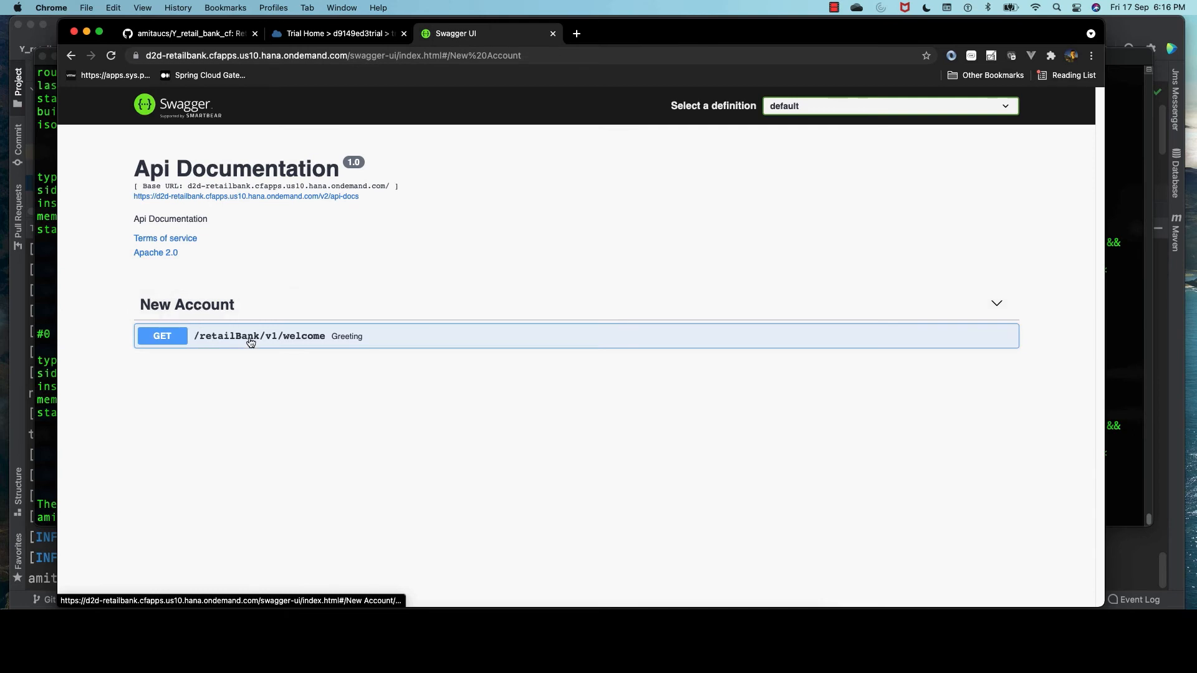
Execute GET /retailBank/v1/welcome with customerName 'Amit'
click(259, 337)
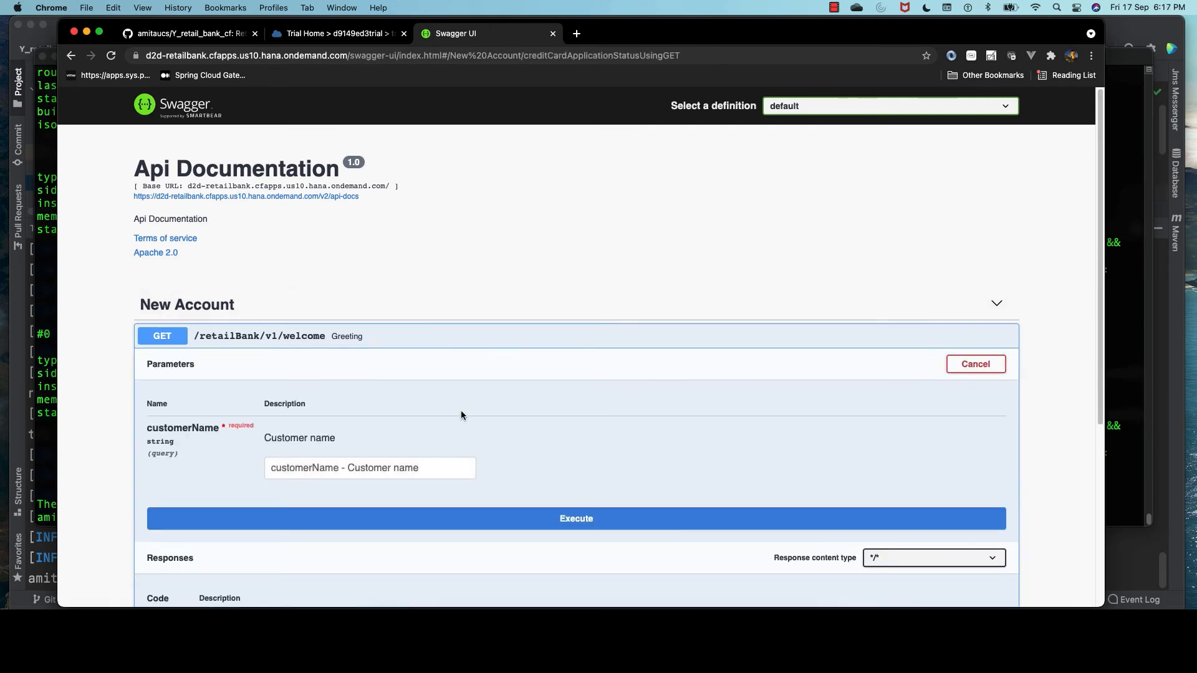
text(Amit)
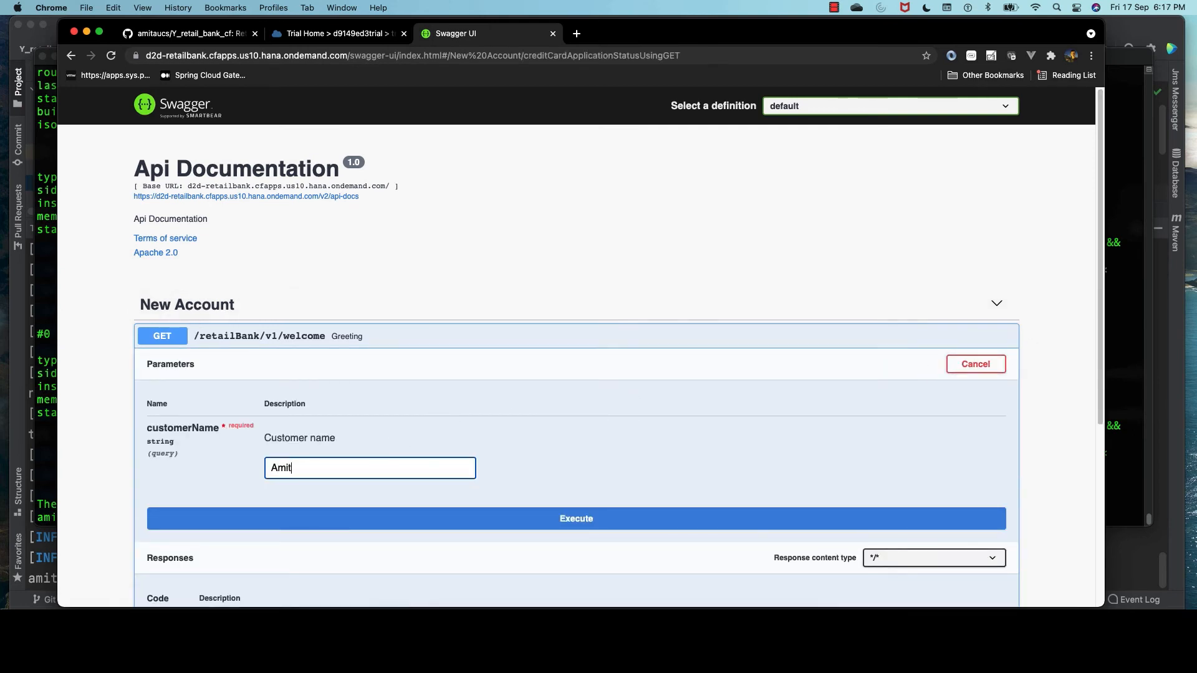
click(576, 519)
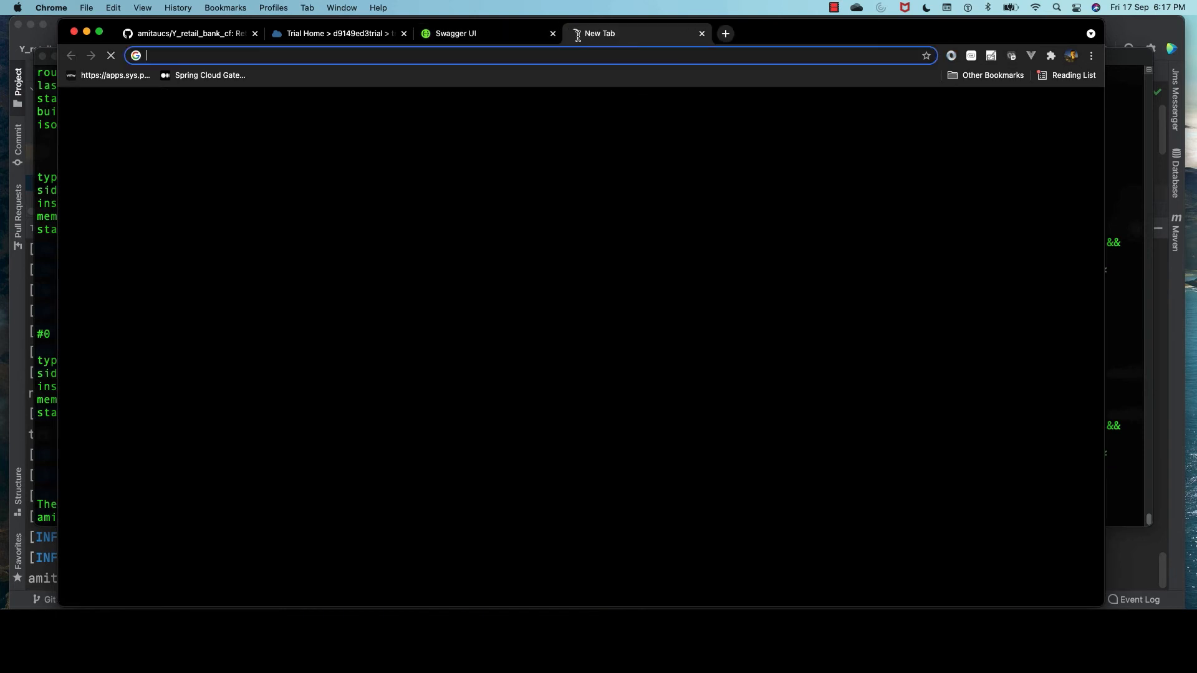
Call /retailBank/v1/welcome?customerName= directly for Amit, then John, getting 'Hello John welcome..'
text(d2d-retailbank.cfapps.us10.hana.ondemand.com/retailBank/v1/welcome?customerName=Amit)
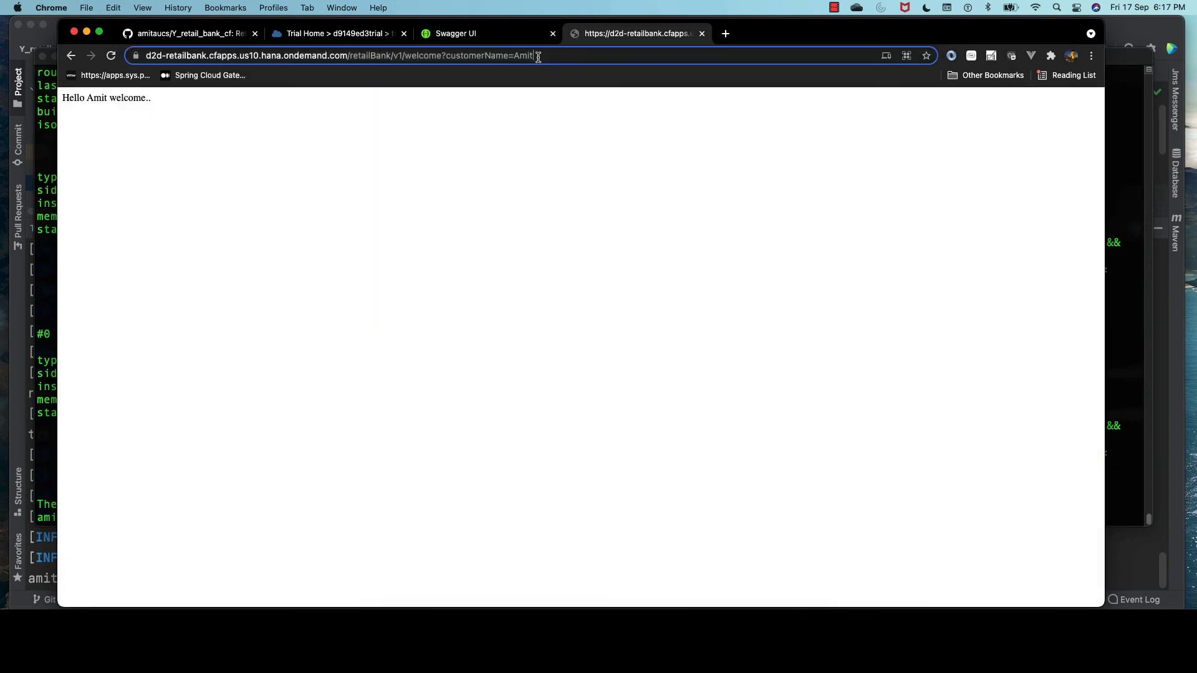
double_click(548, 56)
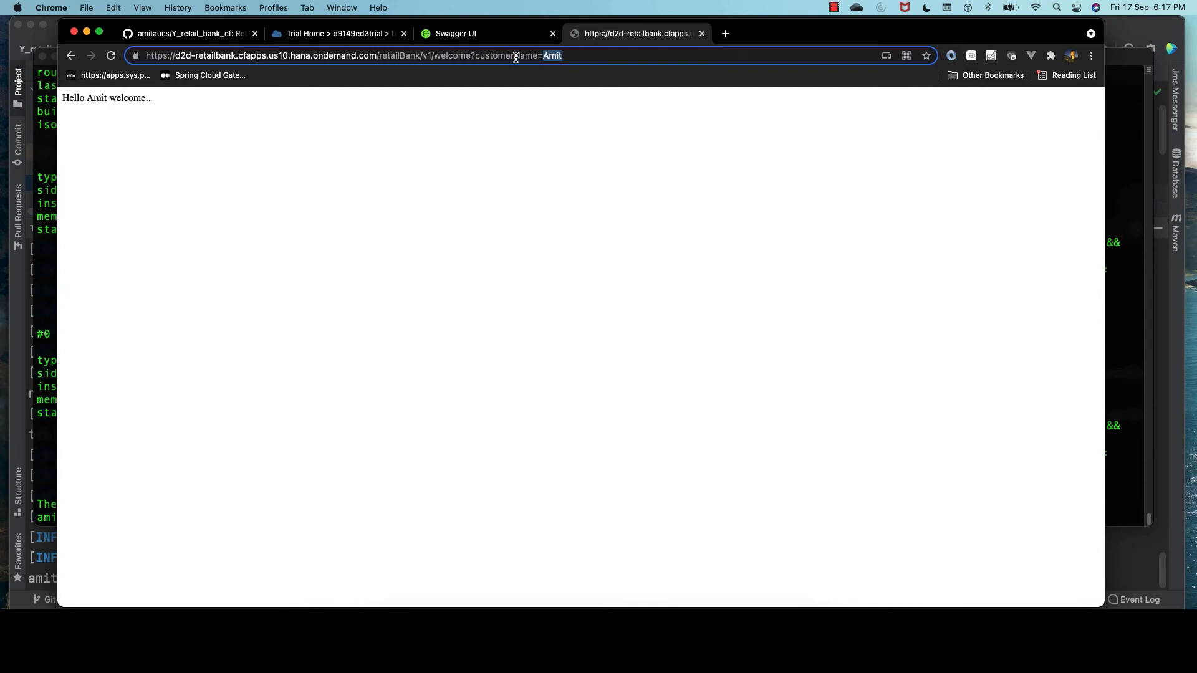
text(John)
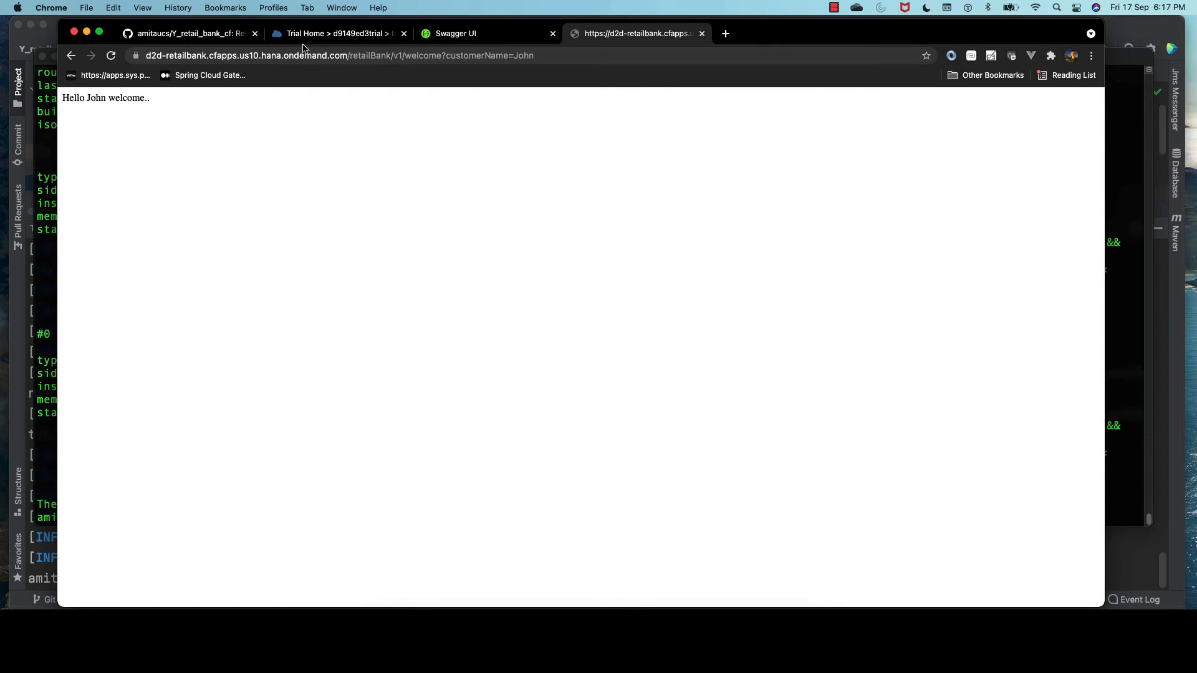
double_click(96, 97)
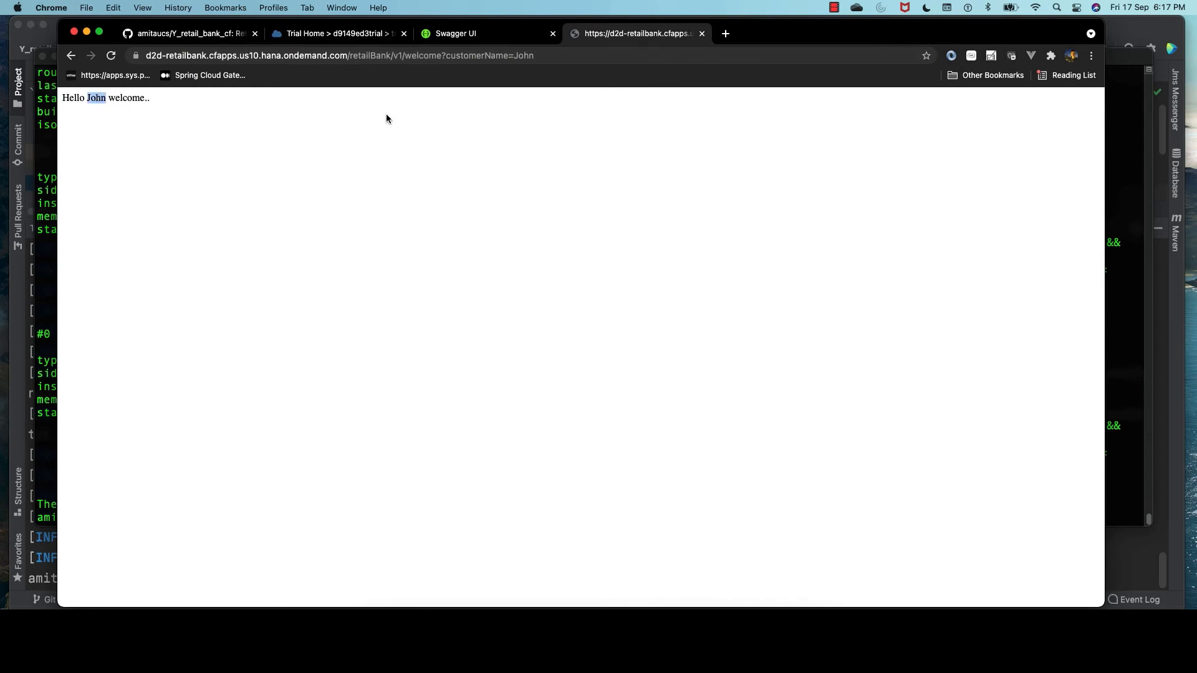
mouse_move(1112, 147)
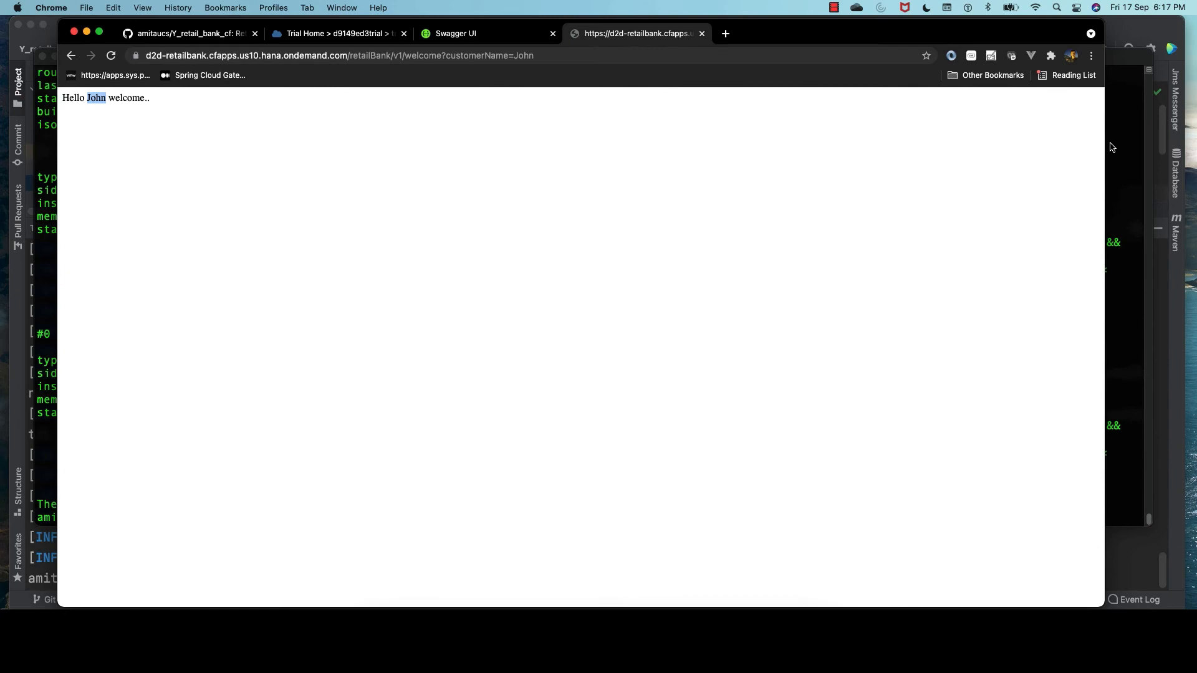
mouse_move(1110, 142)
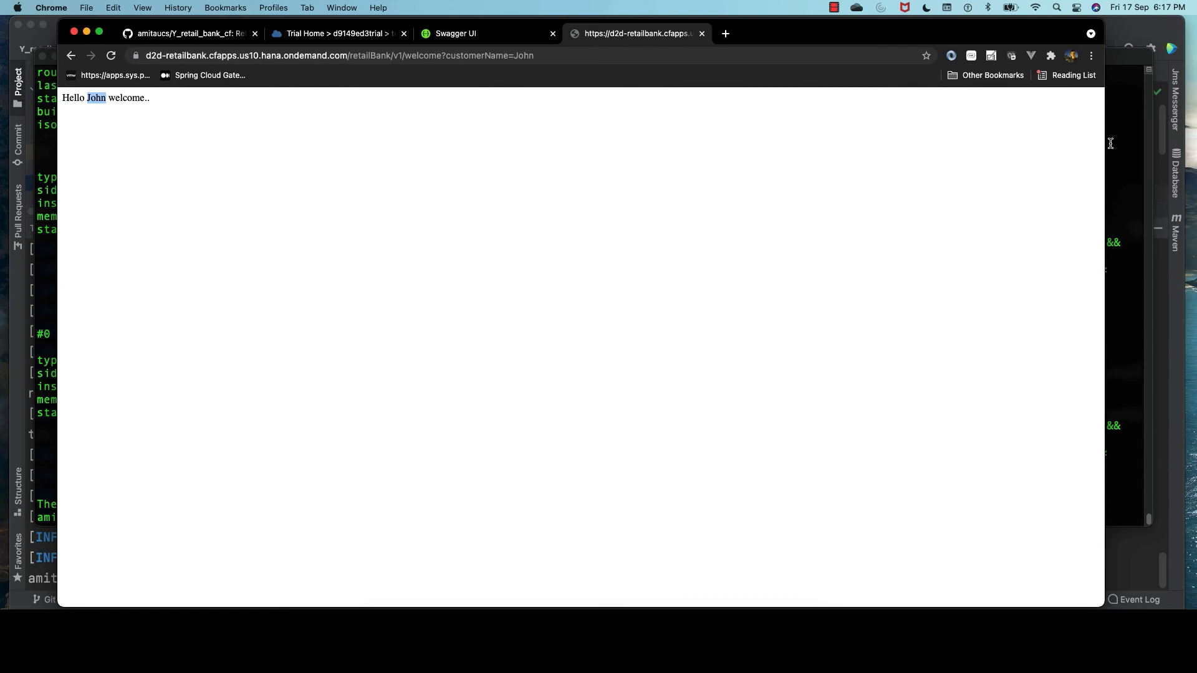